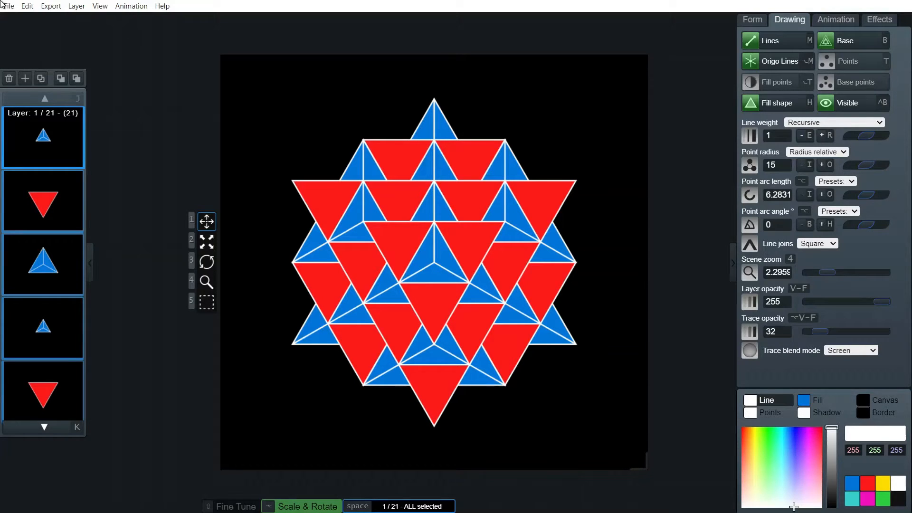
Start a new empty drawing from the File menu, replacing the red and blue cluster
left_click(8, 6)
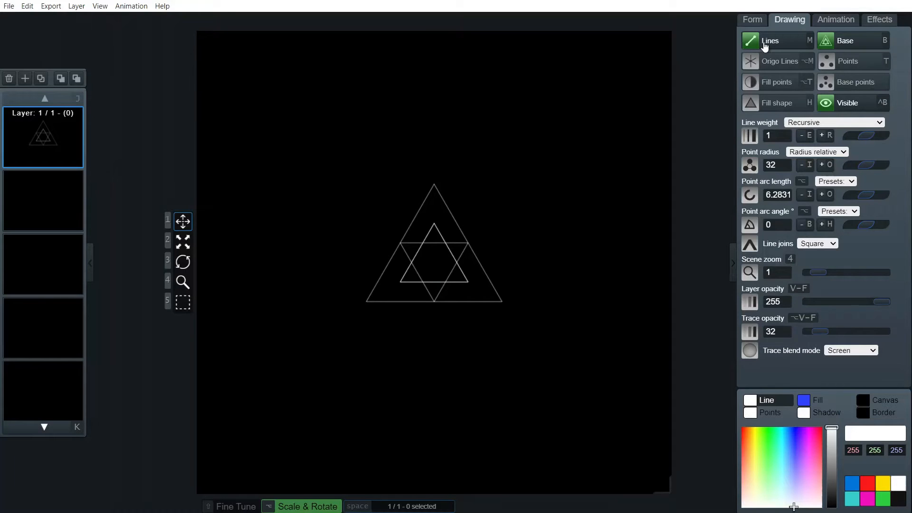
mouse_move(752, 19)
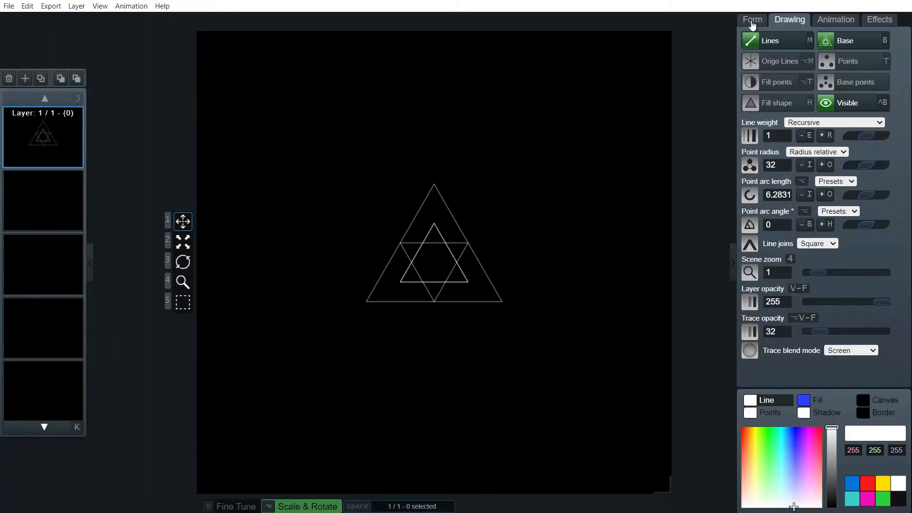
Reduce the triangle to one plain outline with Recursion depth 0 and Radius 60
left_click(752, 19)
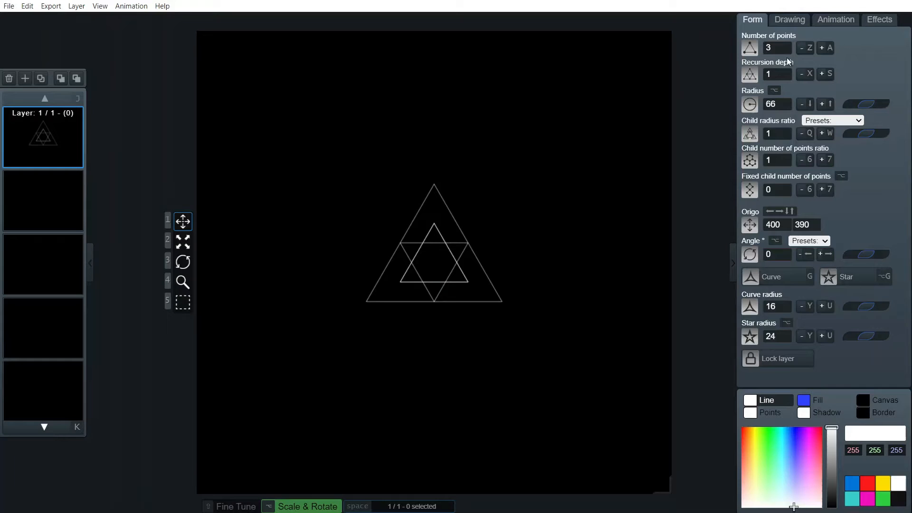
left_click(803, 74)
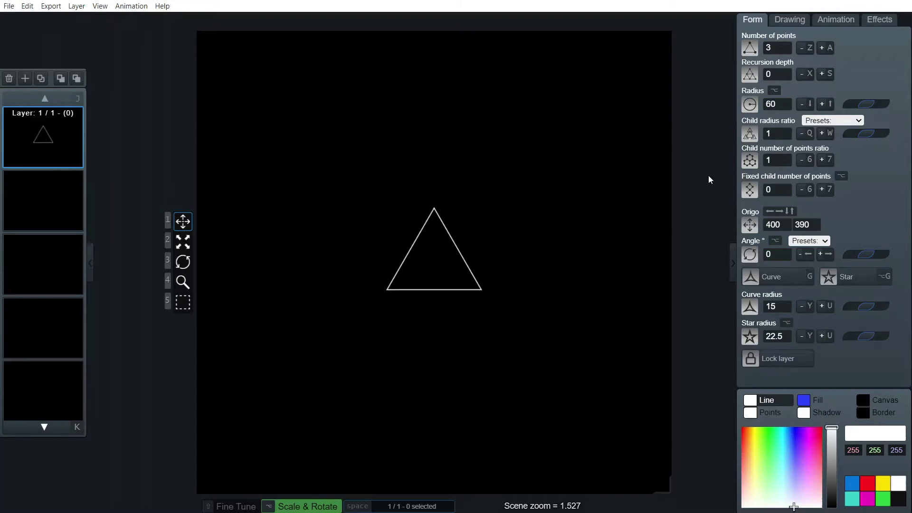
mouse_move(851, 67)
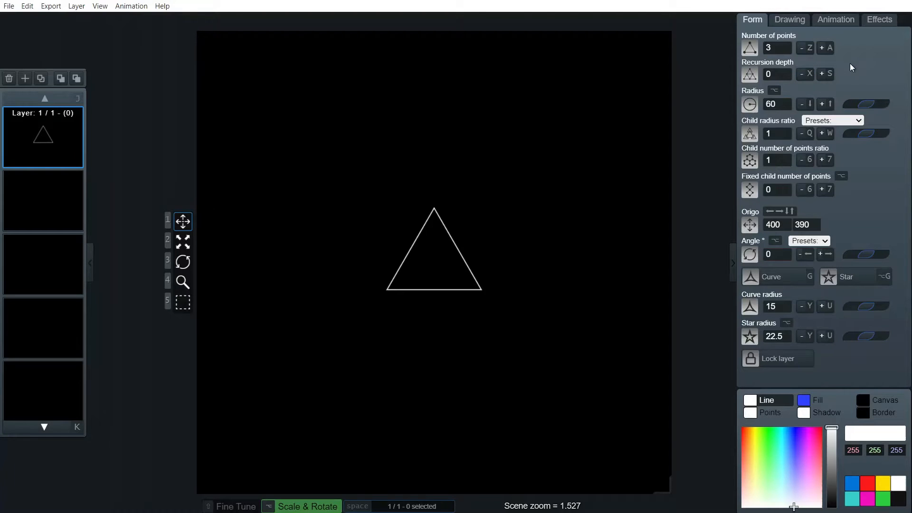
left_click(790, 19)
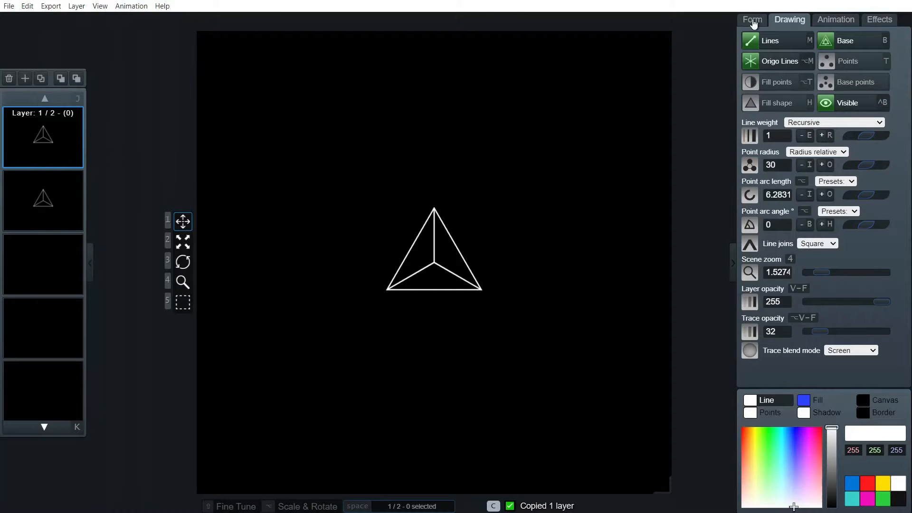
Flip the copied triangle to Angle 180 and duplicate it as a Radius 30 inner copy
left_click(751, 19)
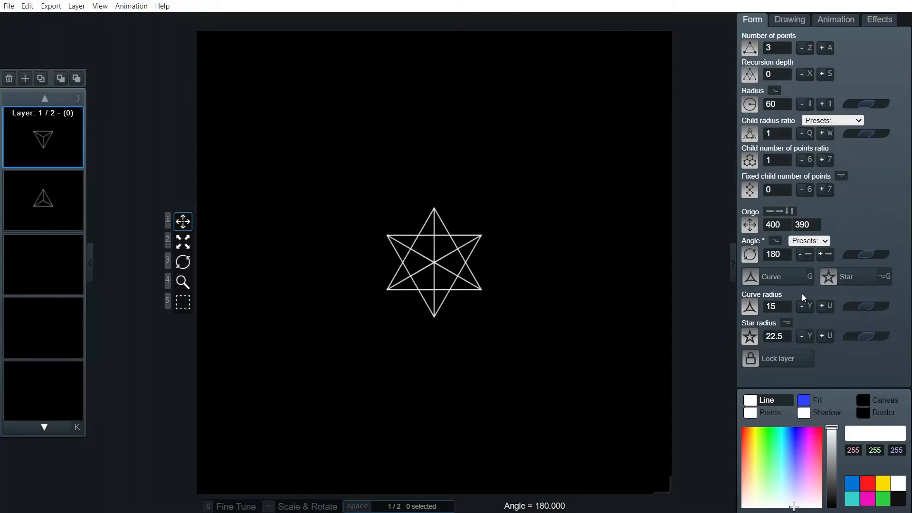
mouse_move(846, 222)
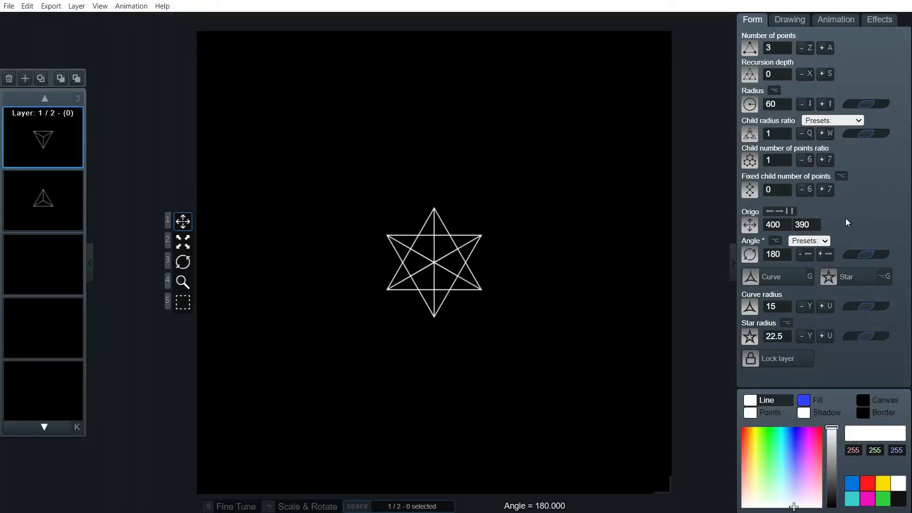
left_click(43, 199)
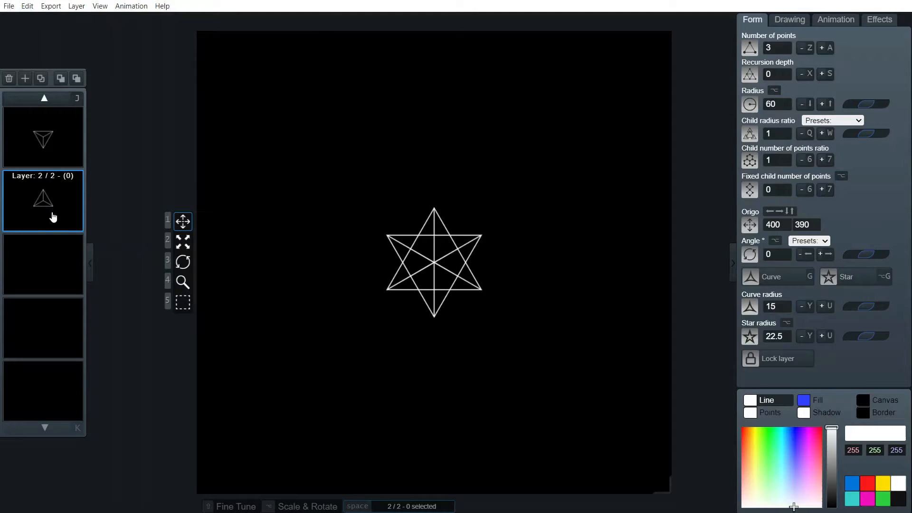
left_click(43, 138)
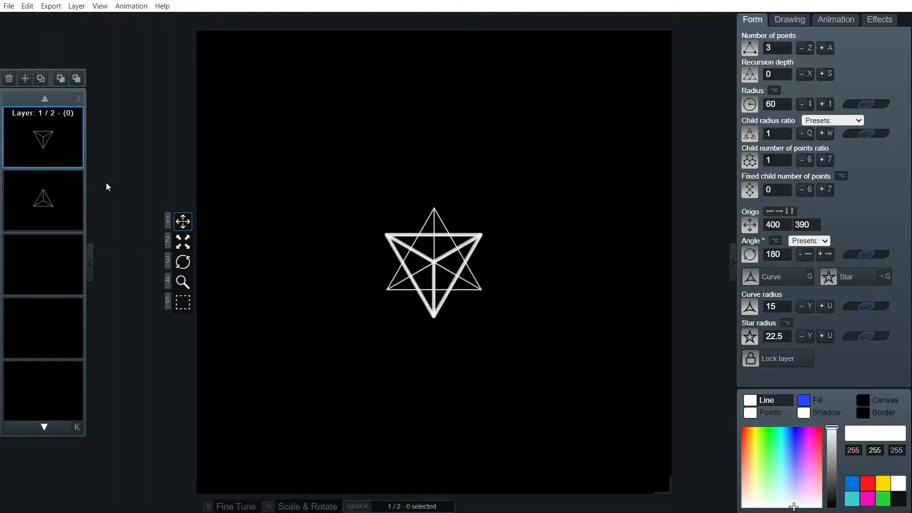
left_click(61, 78)
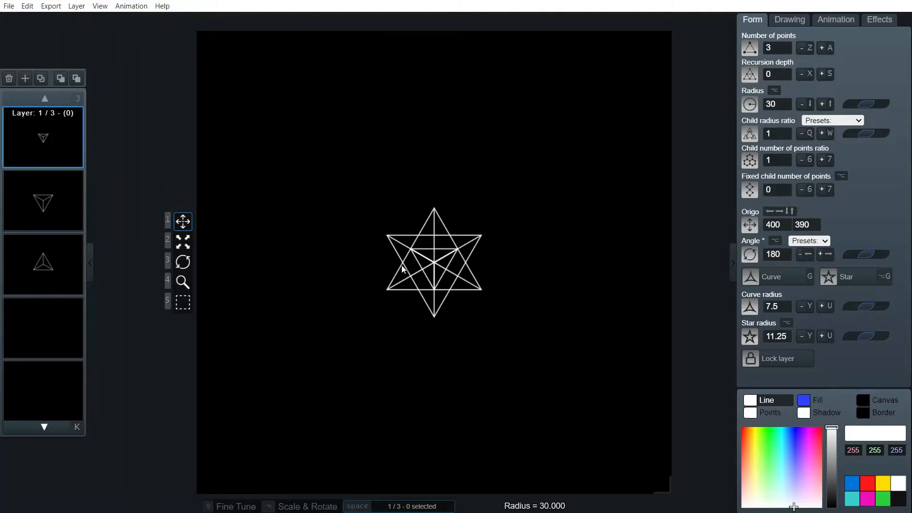
mouse_move(420, 307)
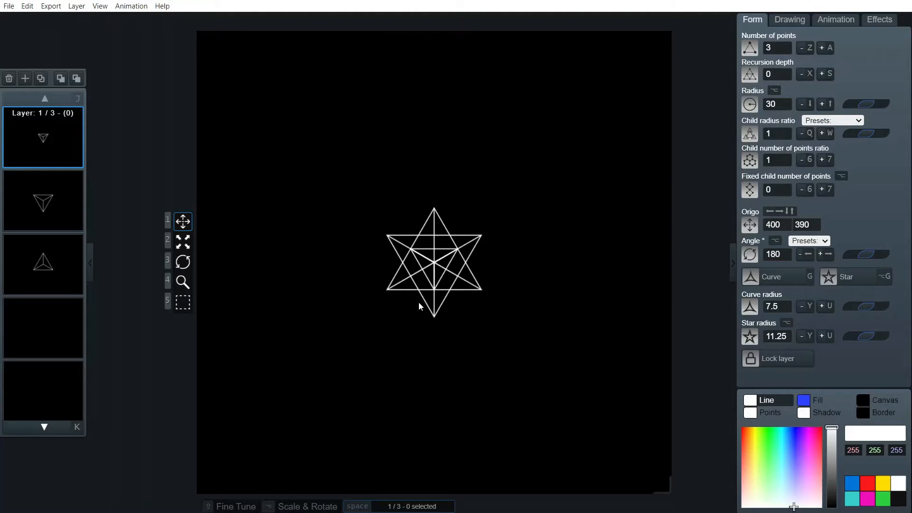
mouse_move(485, 226)
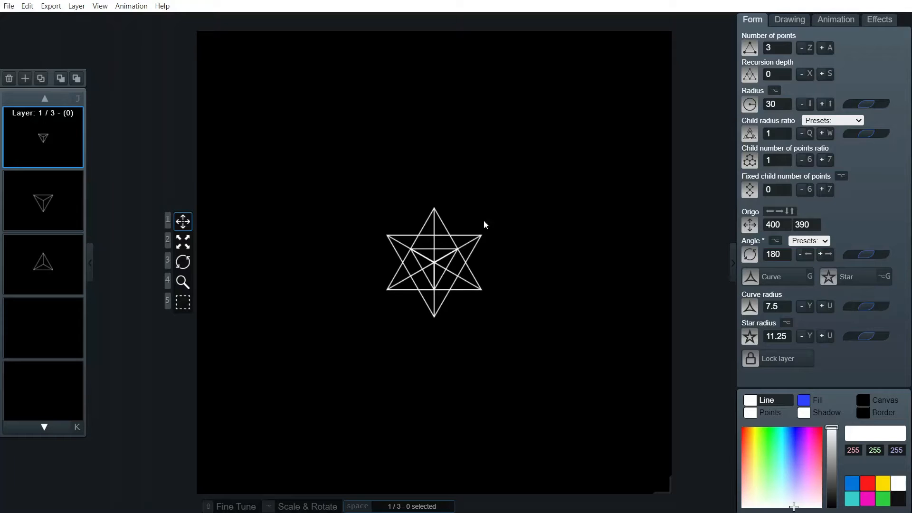
mouse_move(375, 324)
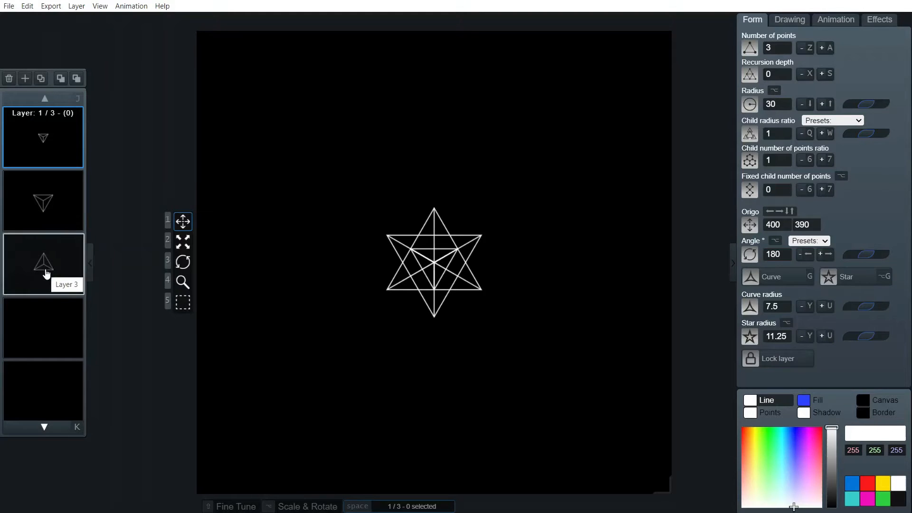
Fill the upright triangle layer magenta and both inverted triangle layers green
left_click(43, 264)
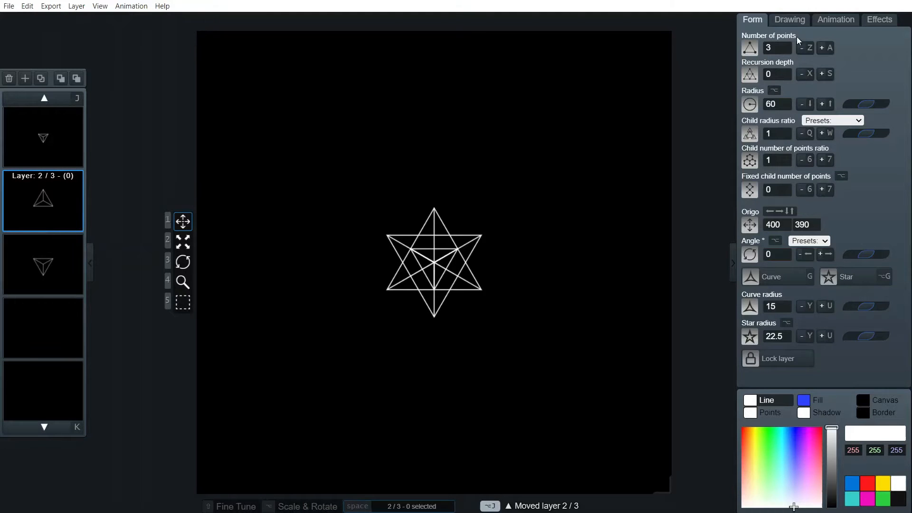
left_click(789, 19)
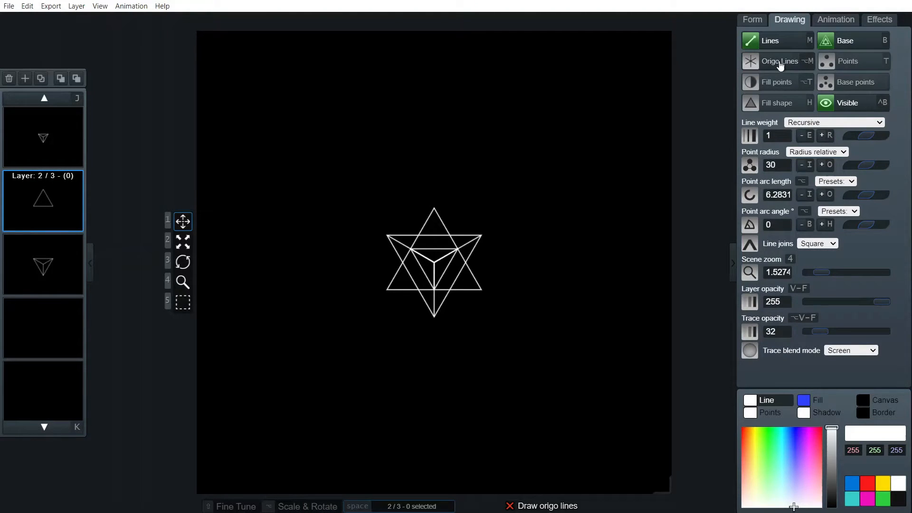
left_click(821, 400)
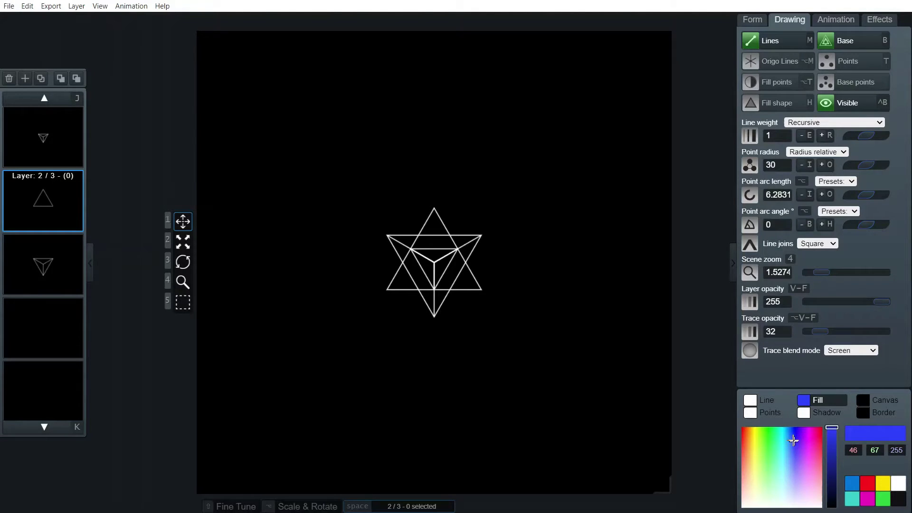
left_click(808, 430)
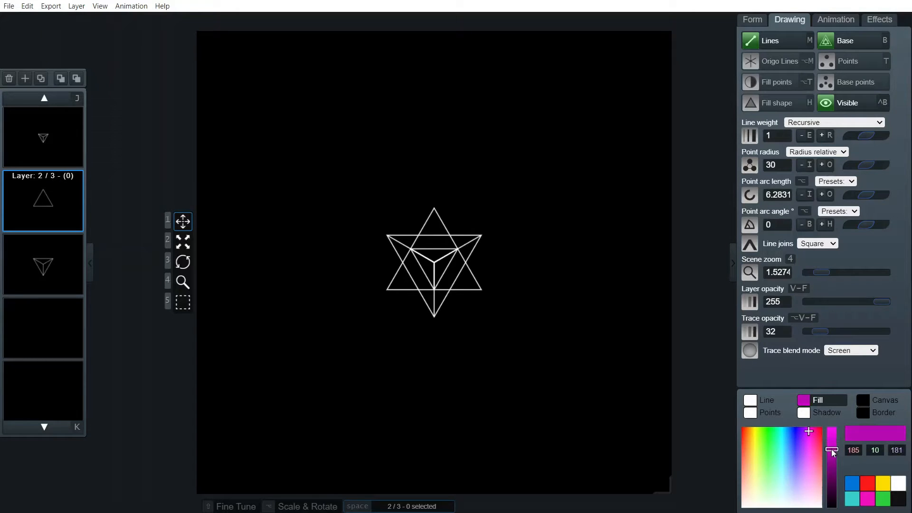
left_click(777, 103)
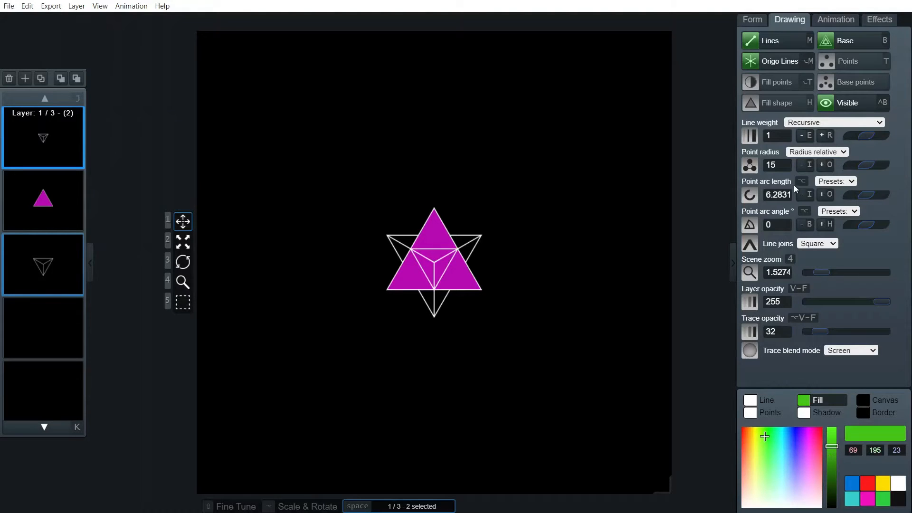
left_click(777, 102)
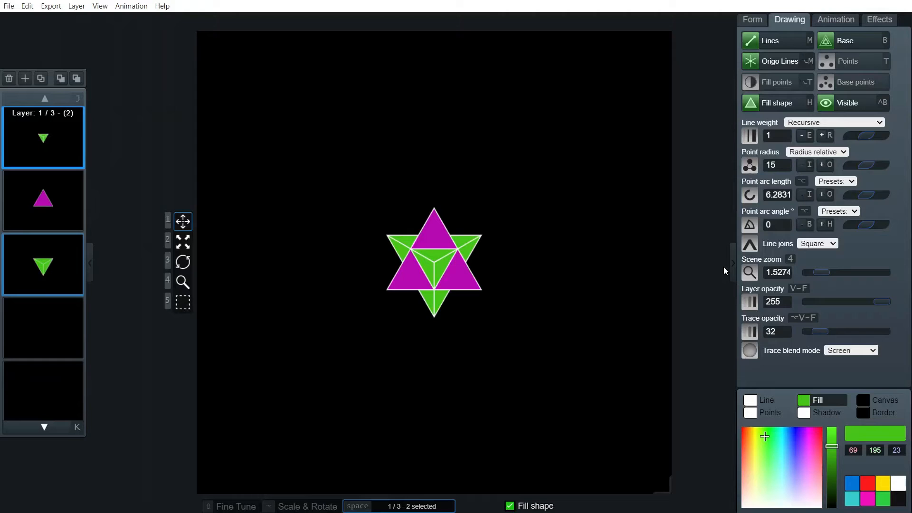
mouse_move(393, 303)
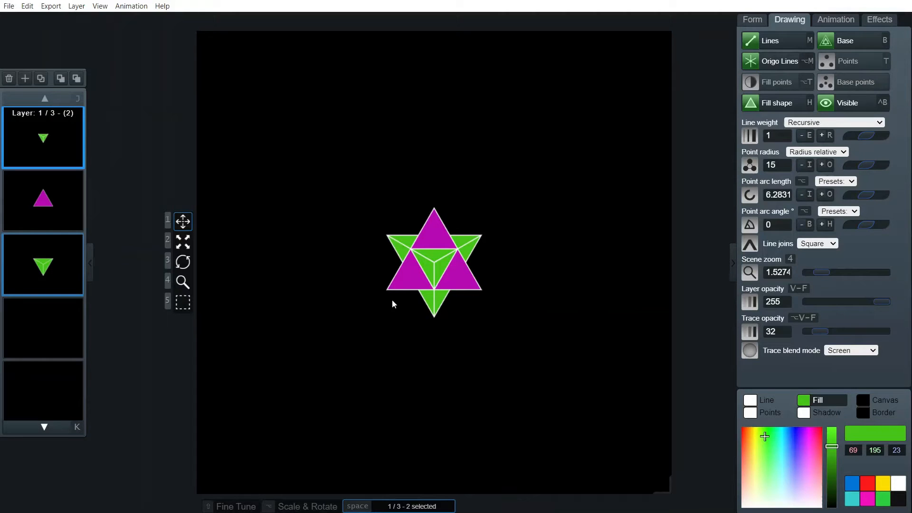
mouse_move(560, 337)
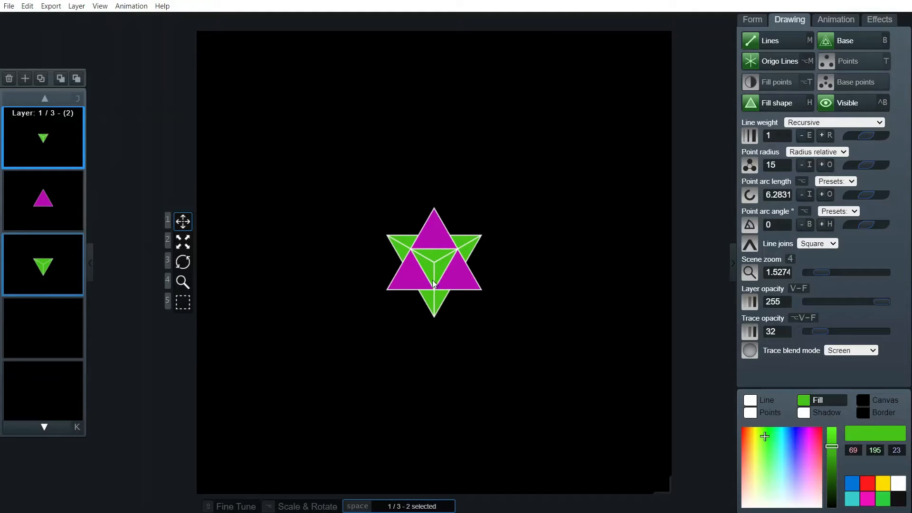
mouse_move(435, 266)
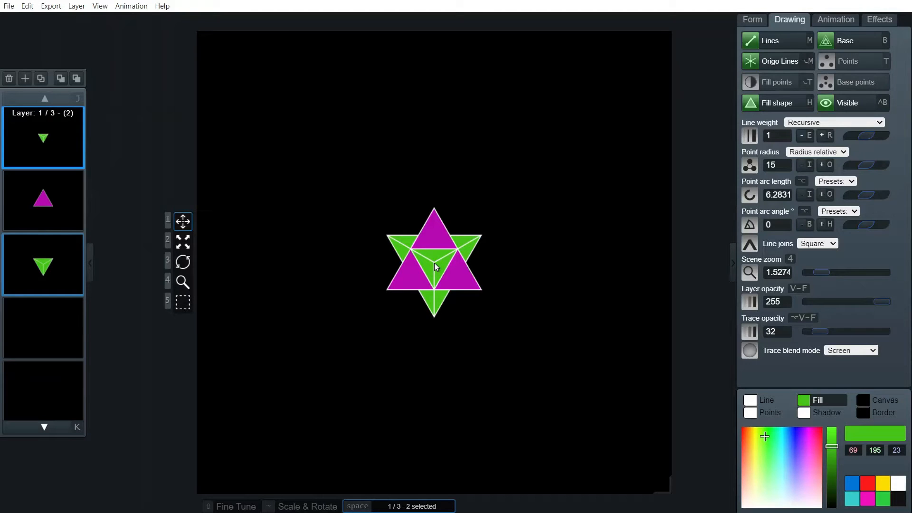
mouse_move(433, 234)
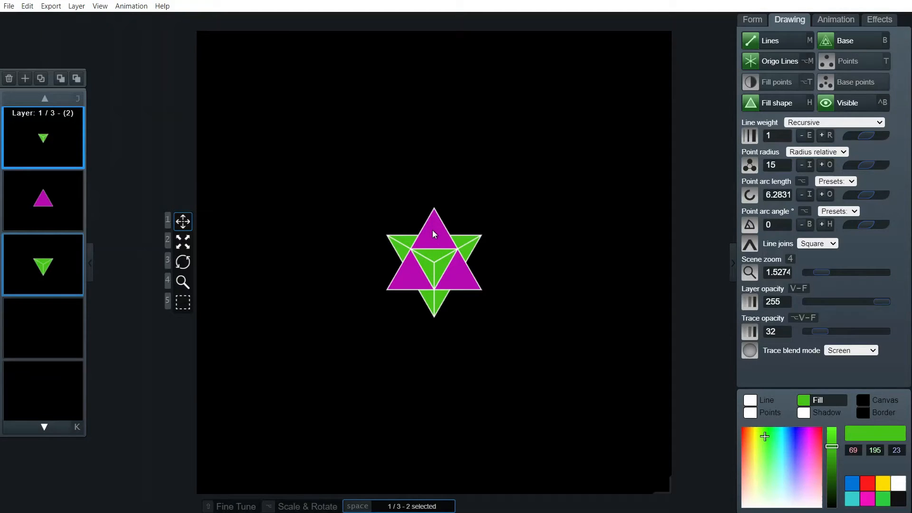
mouse_move(465, 192)
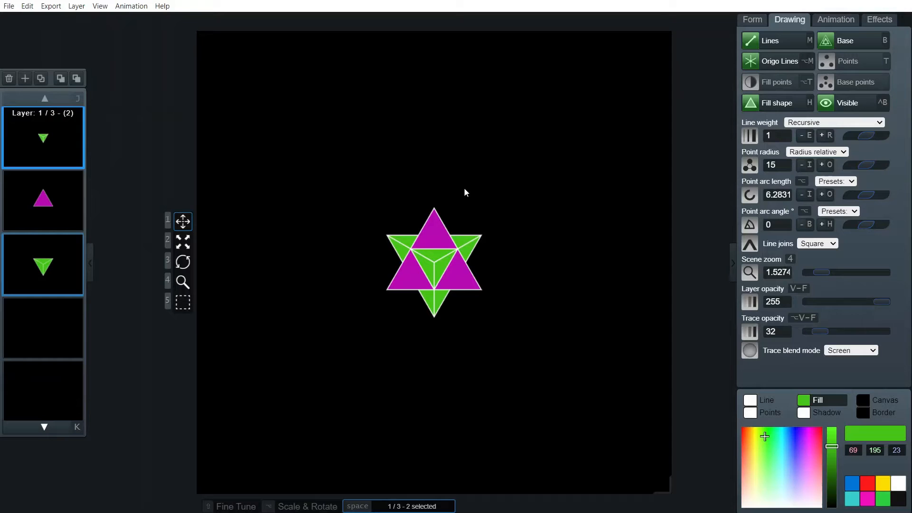
mouse_move(472, 191)
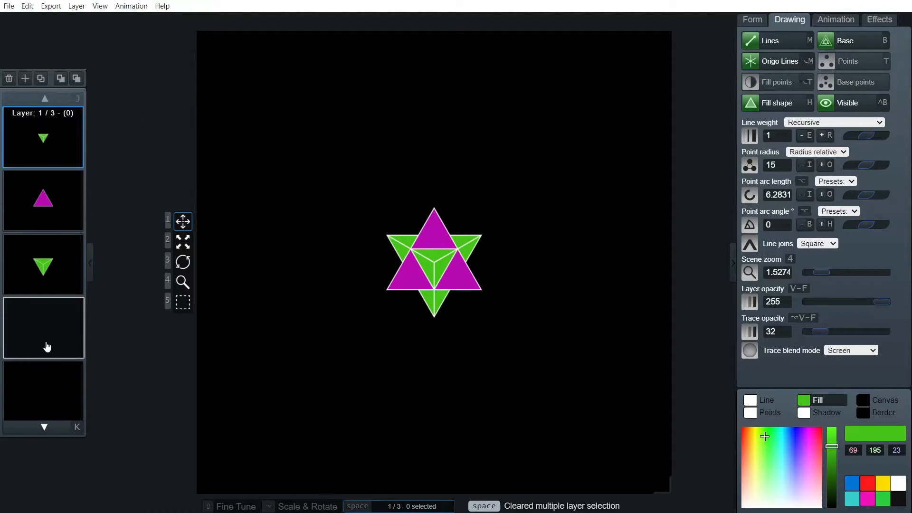
Duplicate the star's three layers so the copy overlaps the original star
key("space")
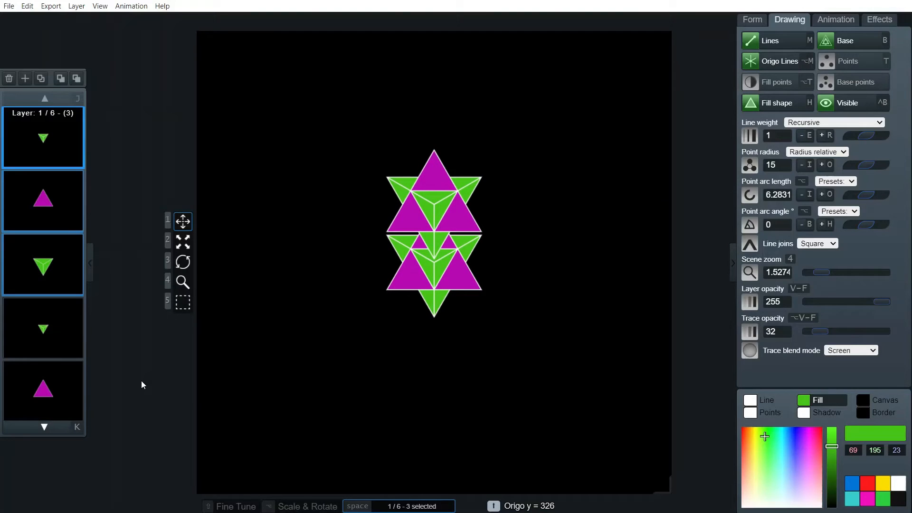
mouse_move(209, 307)
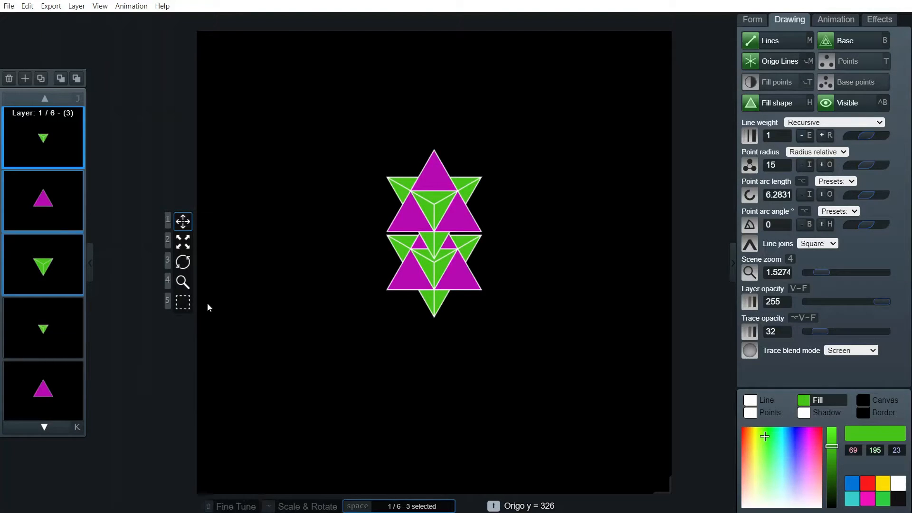
scroll("up", 3)
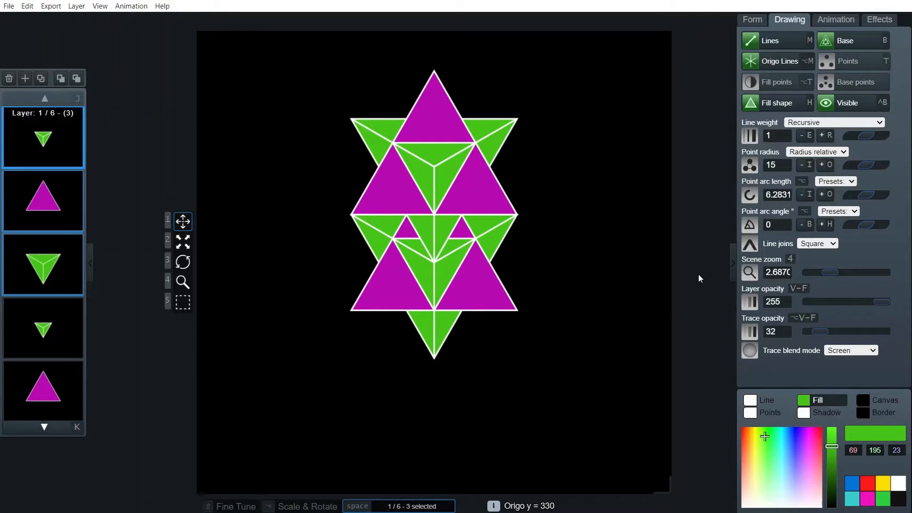
mouse_move(348, 218)
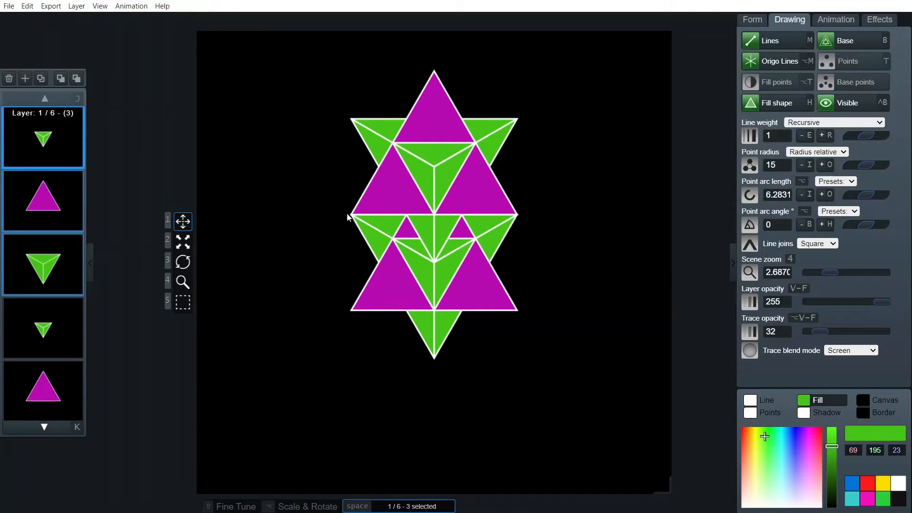
mouse_move(596, 356)
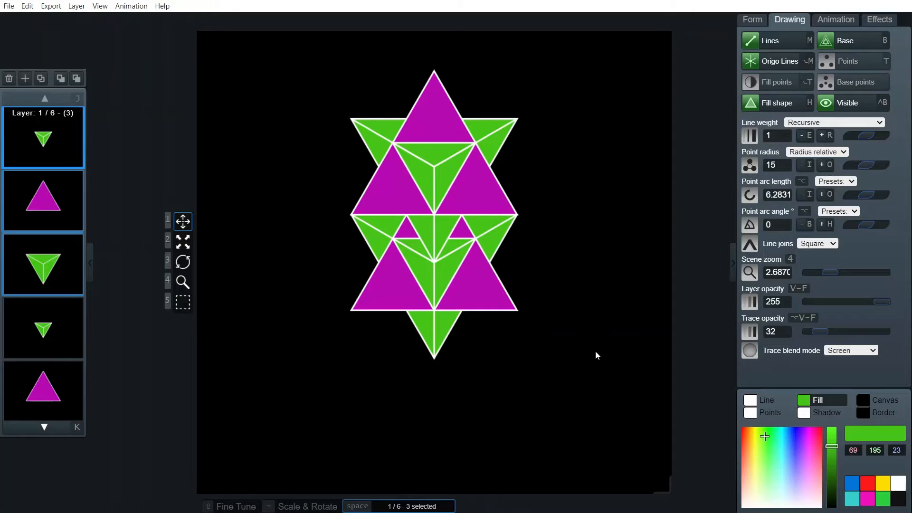
mouse_move(580, 343)
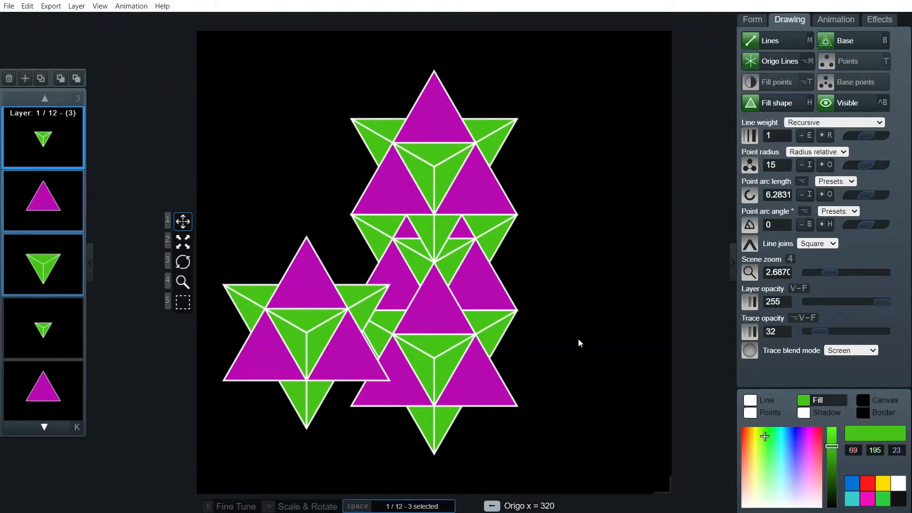
mouse_move(436, 269)
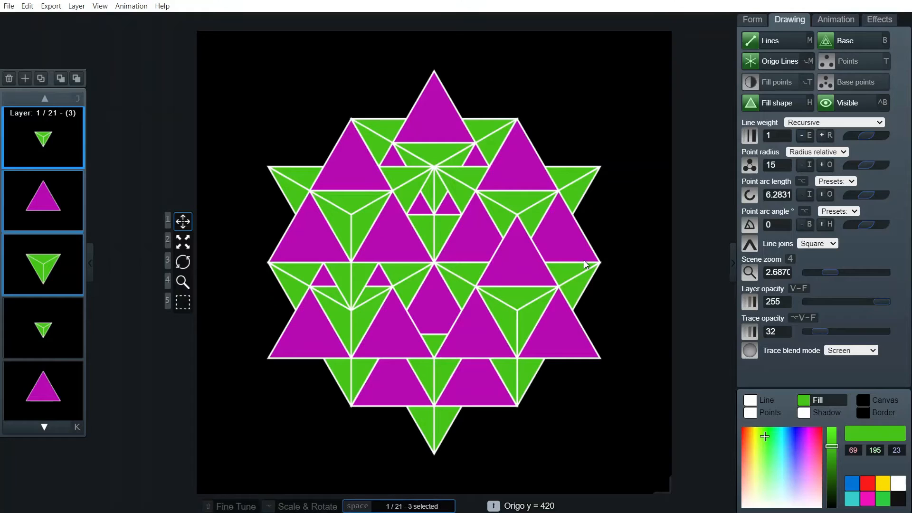
mouse_move(420, 169)
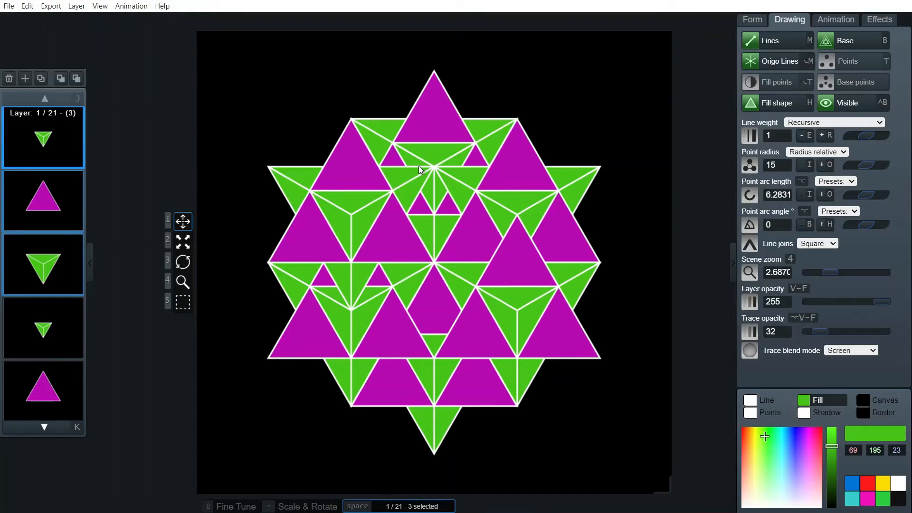
mouse_move(453, 307)
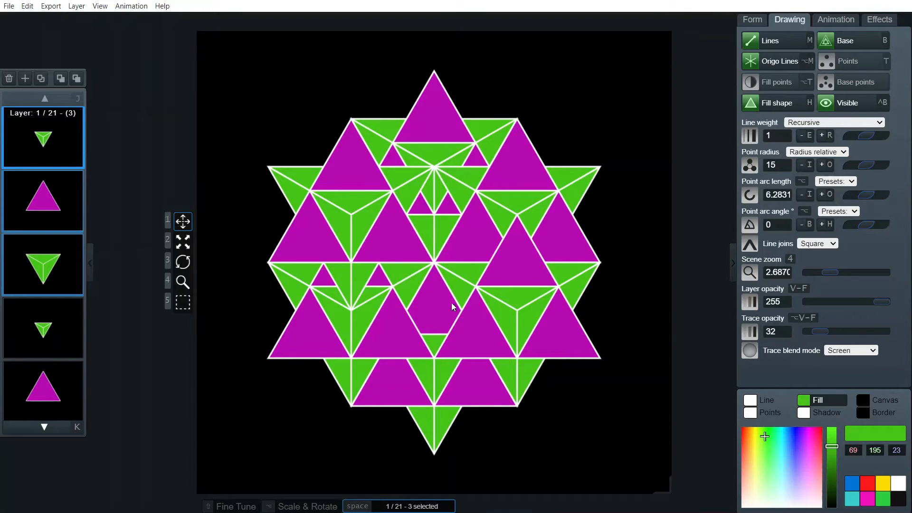
mouse_move(448, 330)
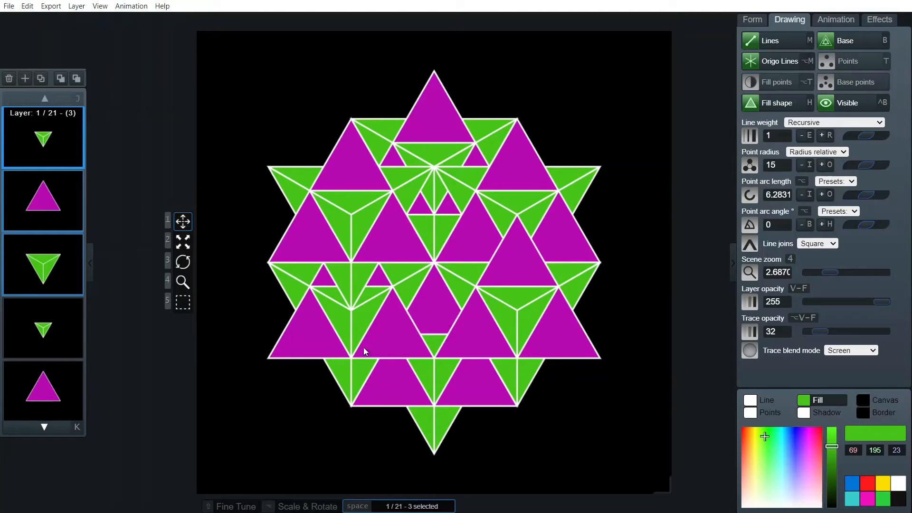
mouse_move(49, 180)
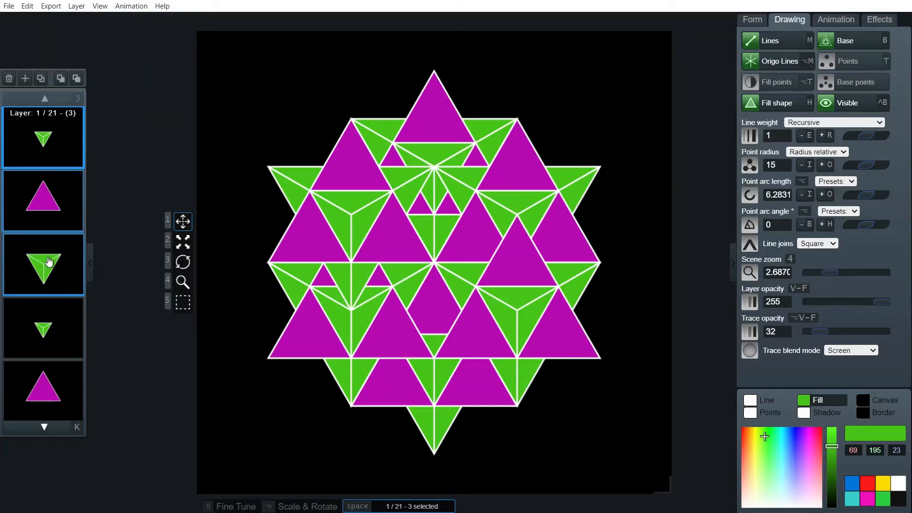
mouse_move(58, 252)
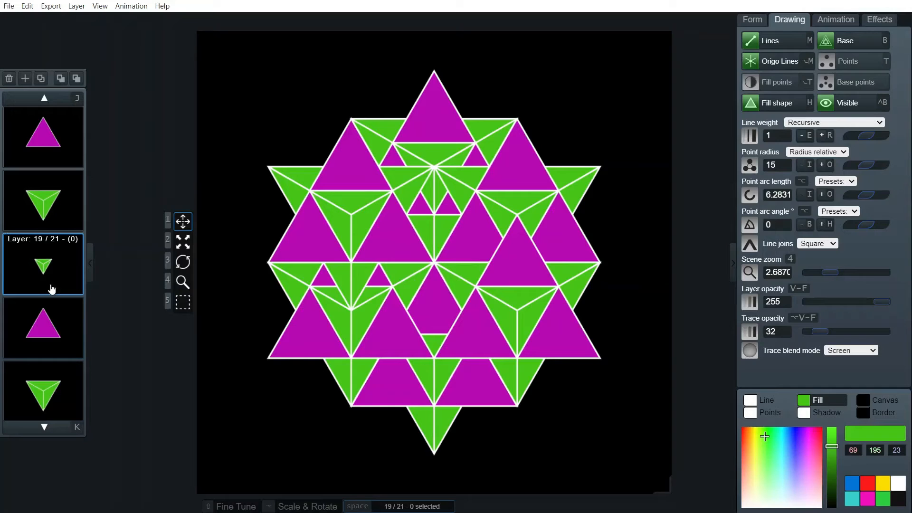
Select the central star's tetrahedron layers one by one in the layer panel to check their stacking
left_click(44, 328)
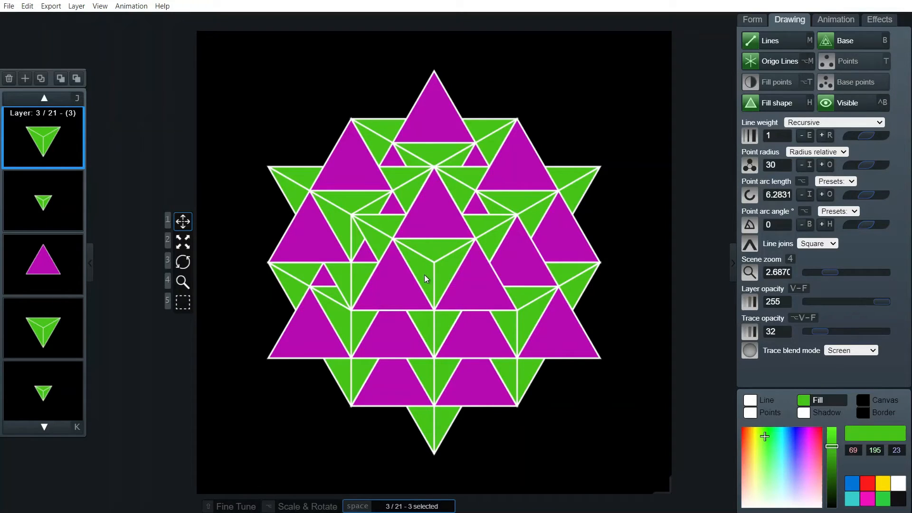
mouse_move(355, 384)
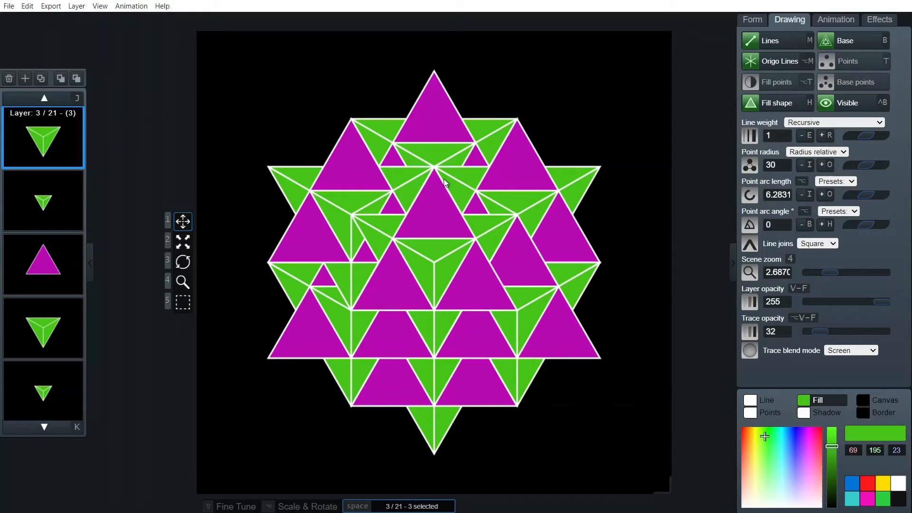
mouse_move(436, 316)
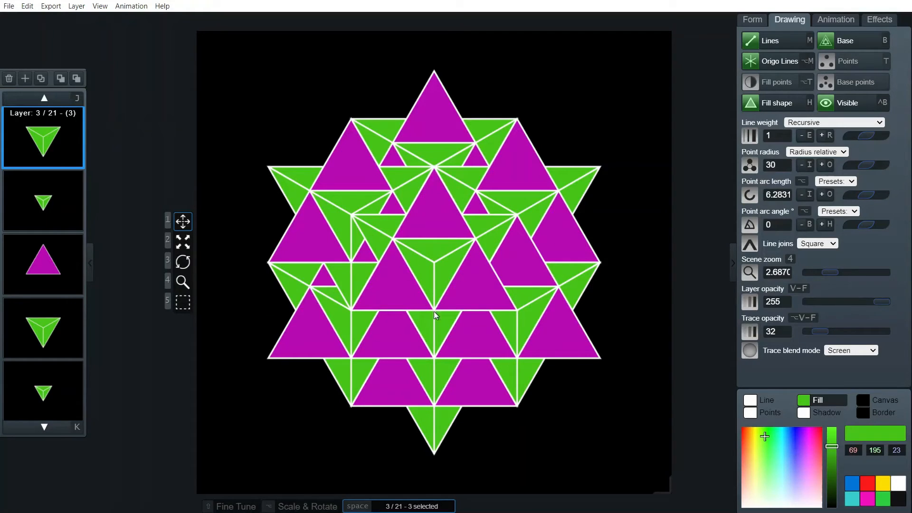
mouse_move(319, 359)
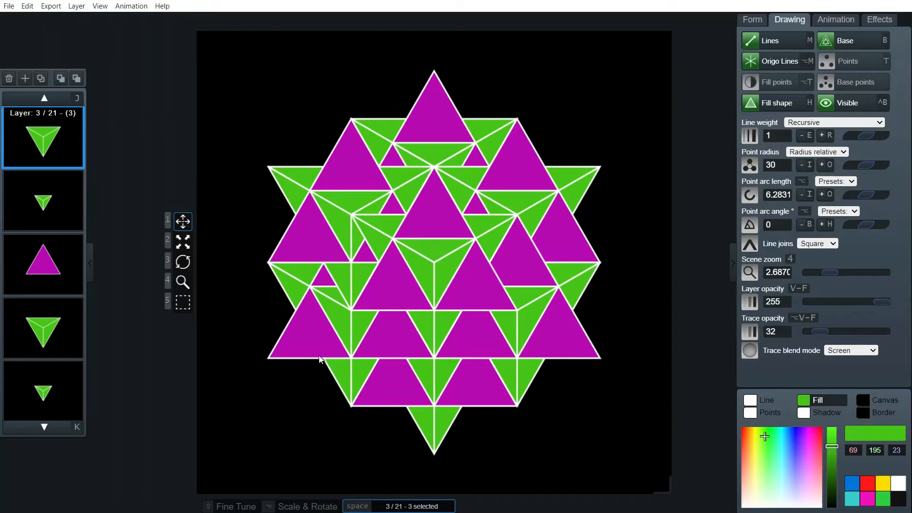
mouse_move(308, 342)
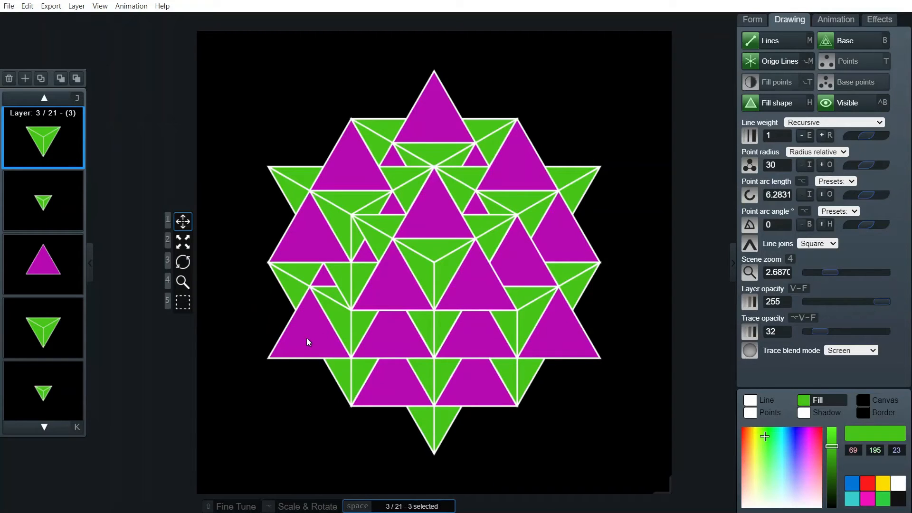
mouse_move(333, 349)
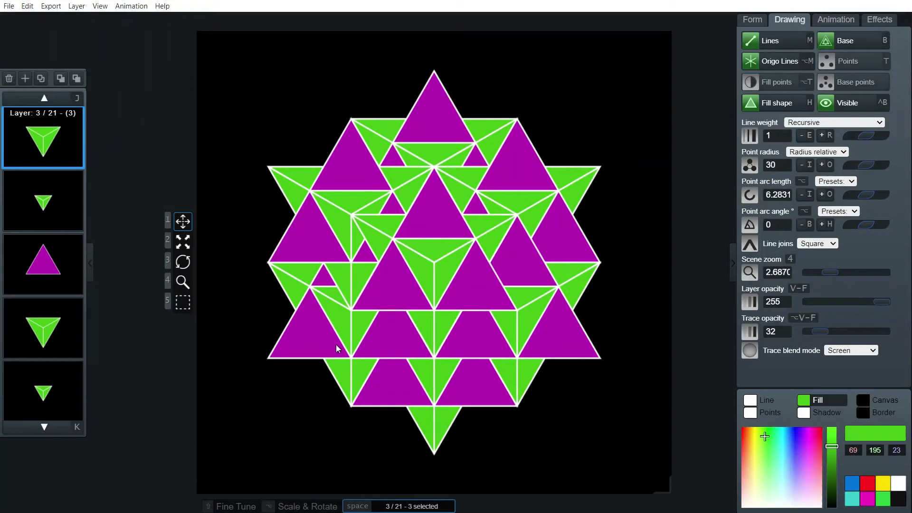
mouse_move(541, 319)
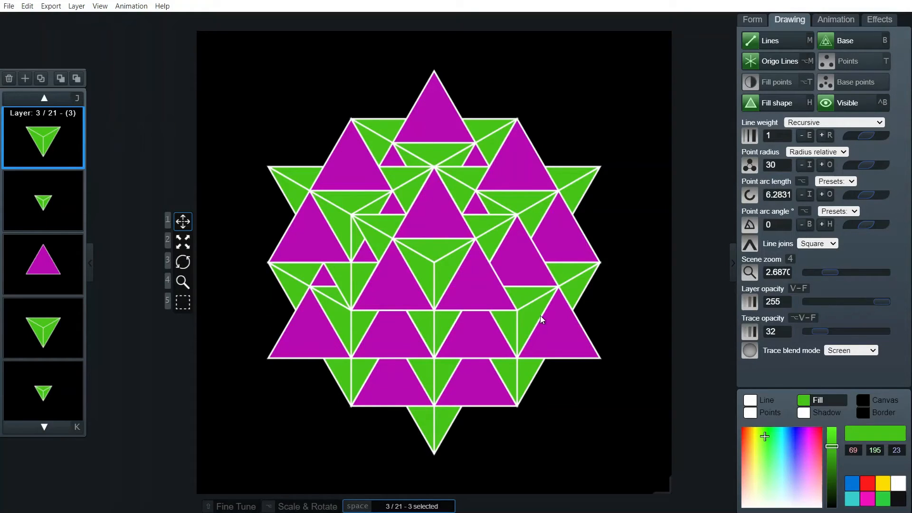
mouse_move(294, 179)
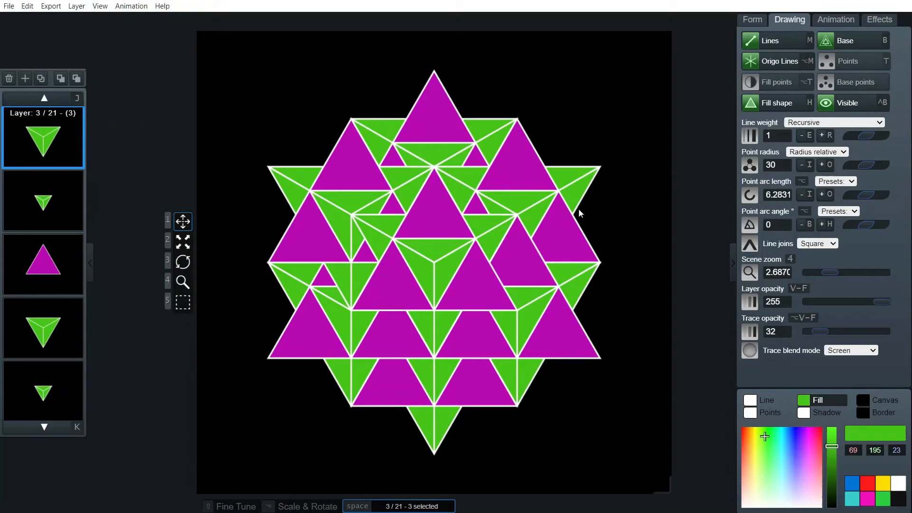
left_click(43, 328)
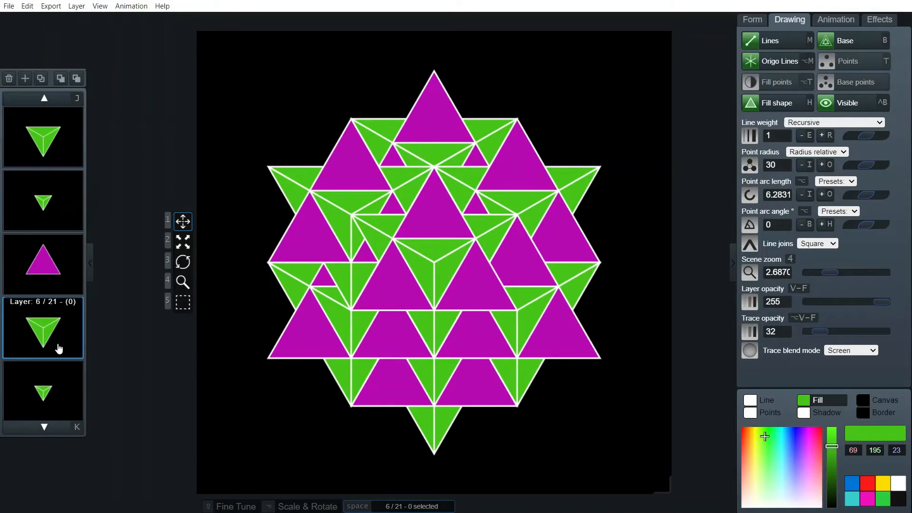
mouse_move(49, 331)
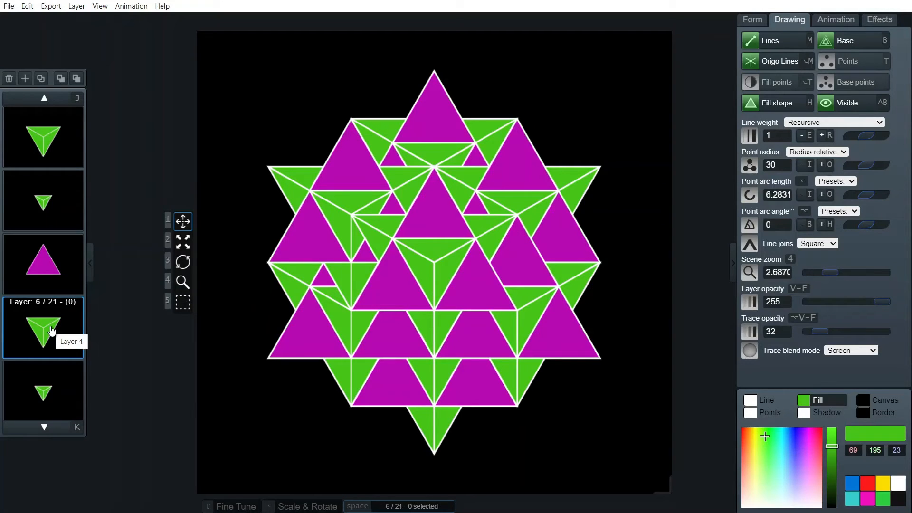
mouse_move(510, 324)
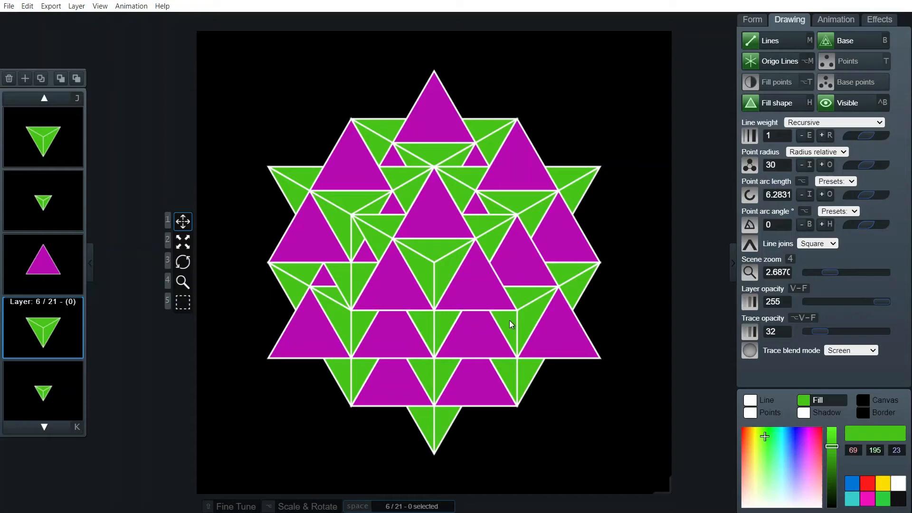
left_click(43, 264)
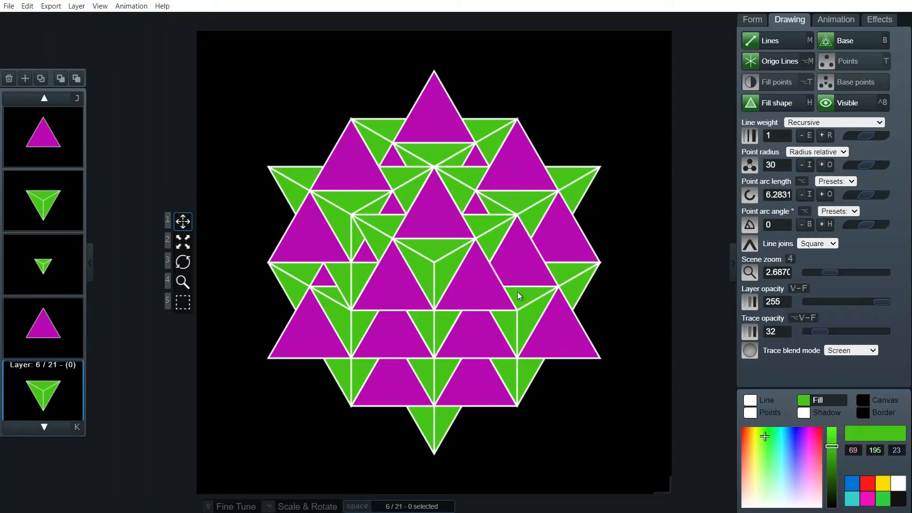
mouse_move(342, 340)
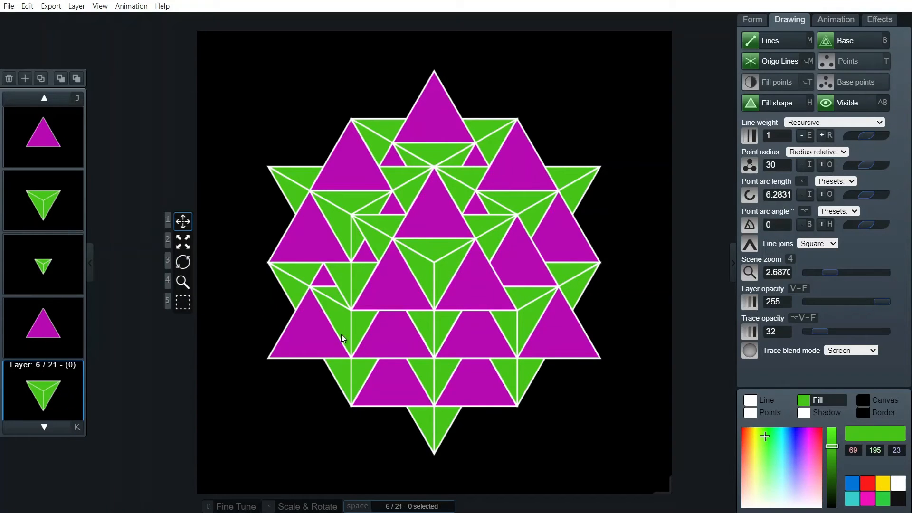
left_click(43, 327)
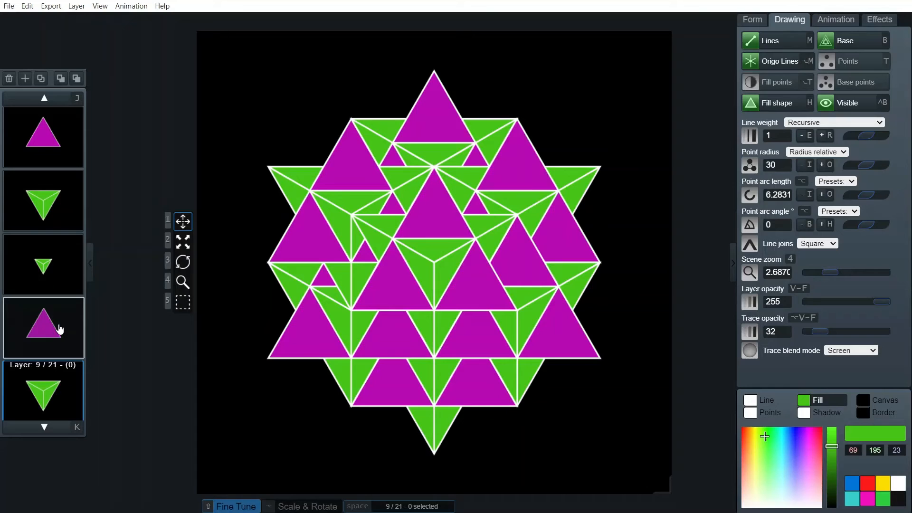
left_click(43, 265)
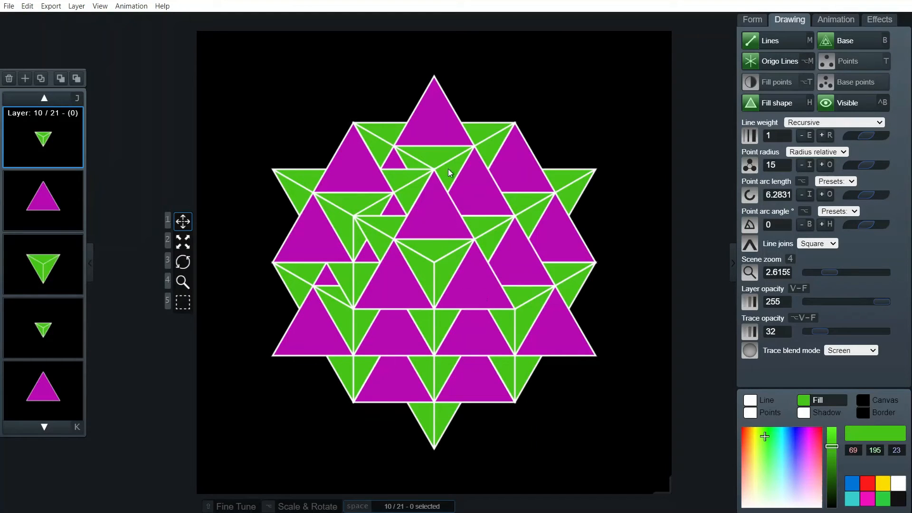
mouse_move(519, 314)
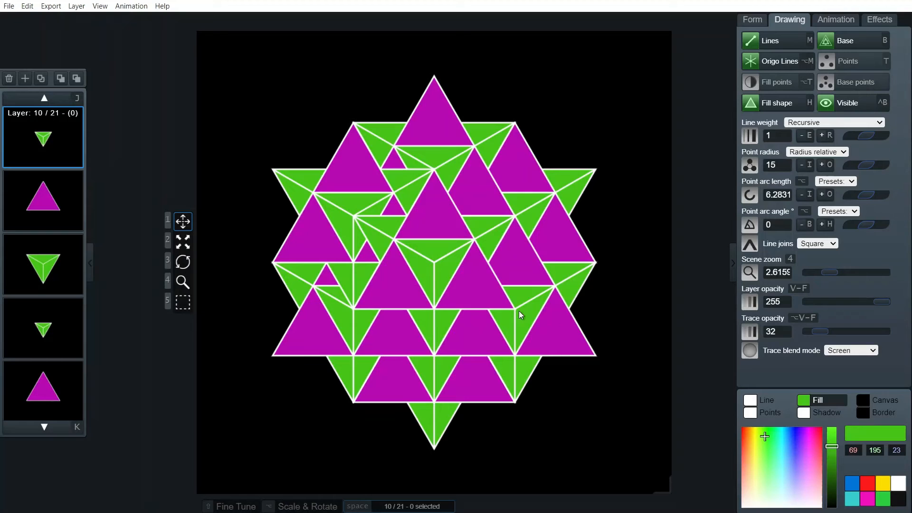
Move the left star's three layers higher in the stack and adjust the zoom
left_click(44, 328)
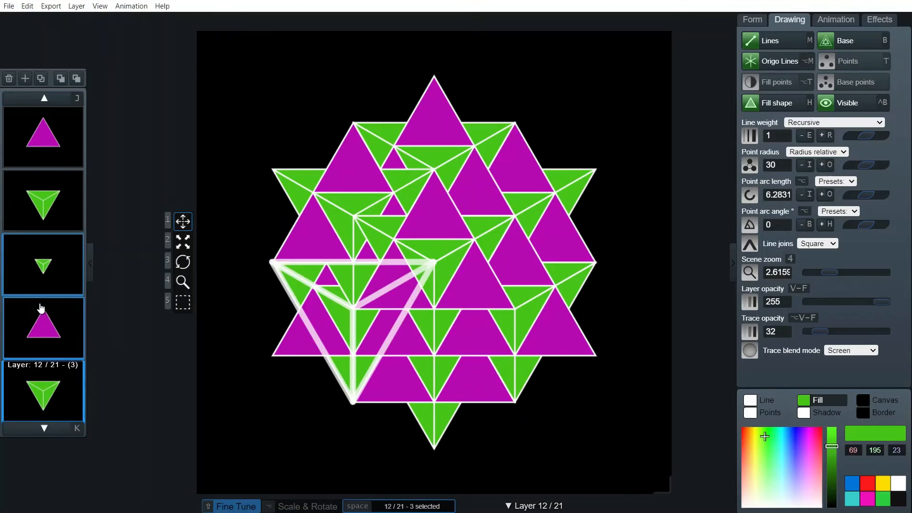
left_click(307, 506)
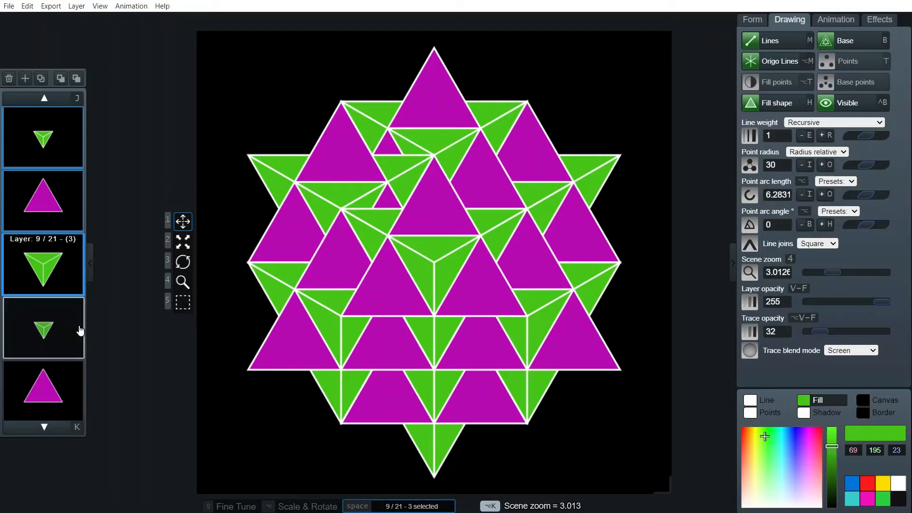
scroll("down", 3)
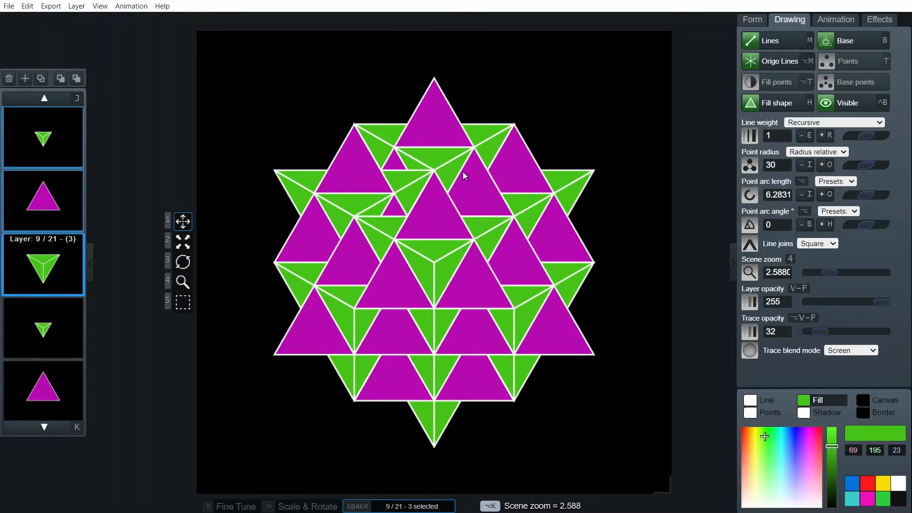
left_click(44, 328)
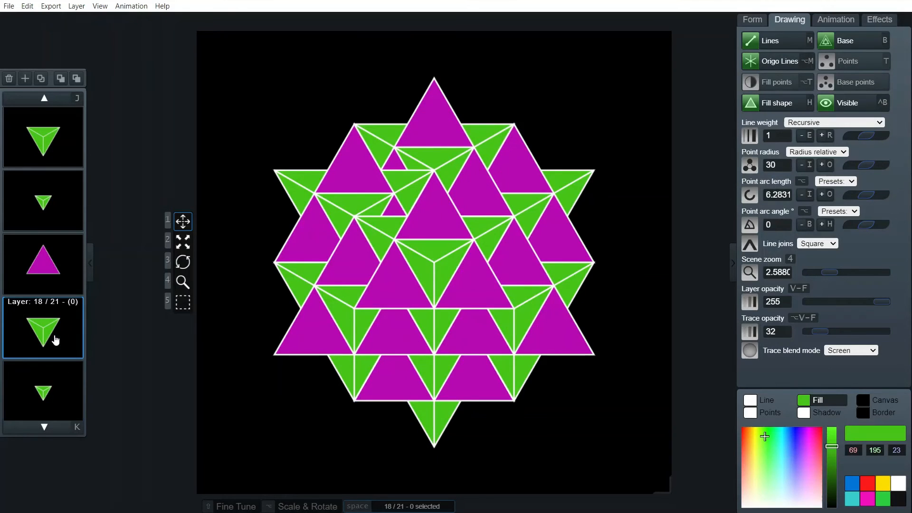
Select a second star's three layers to restack, then return to the first star's layers
left_click(43, 200)
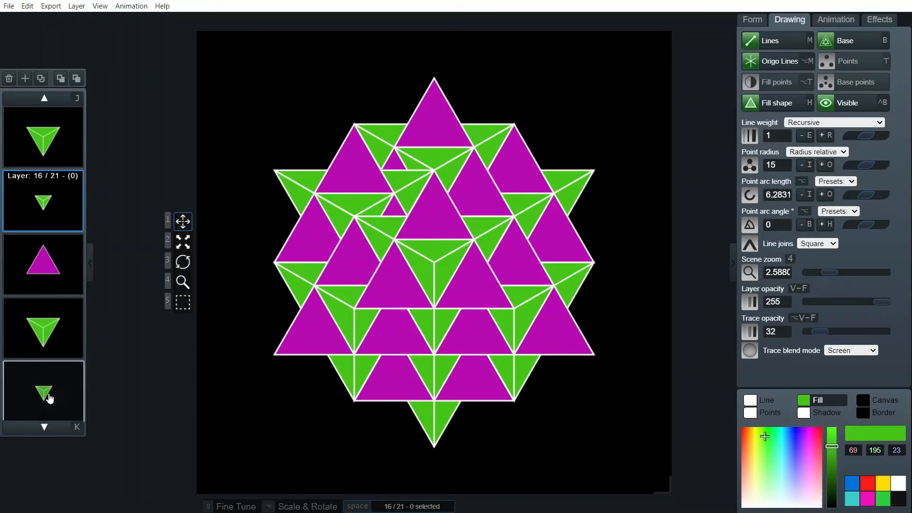
left_click(43, 327)
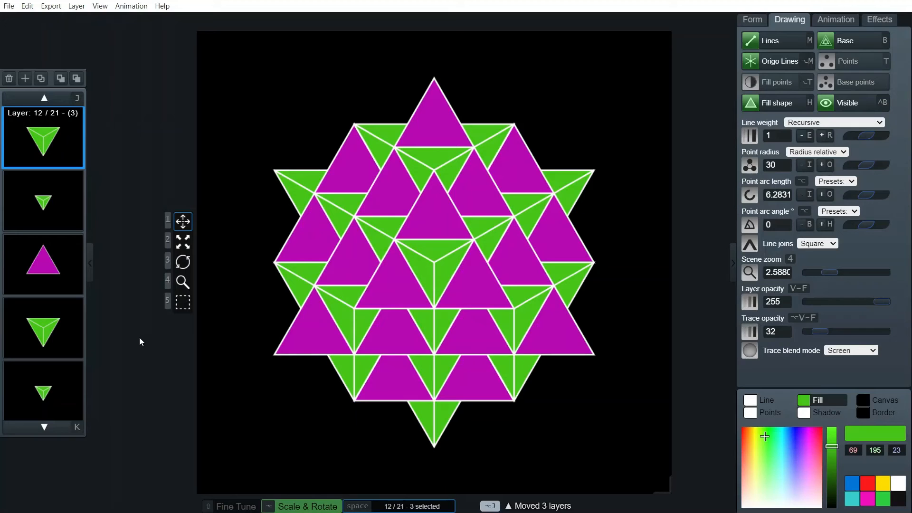
left_click(42, 264)
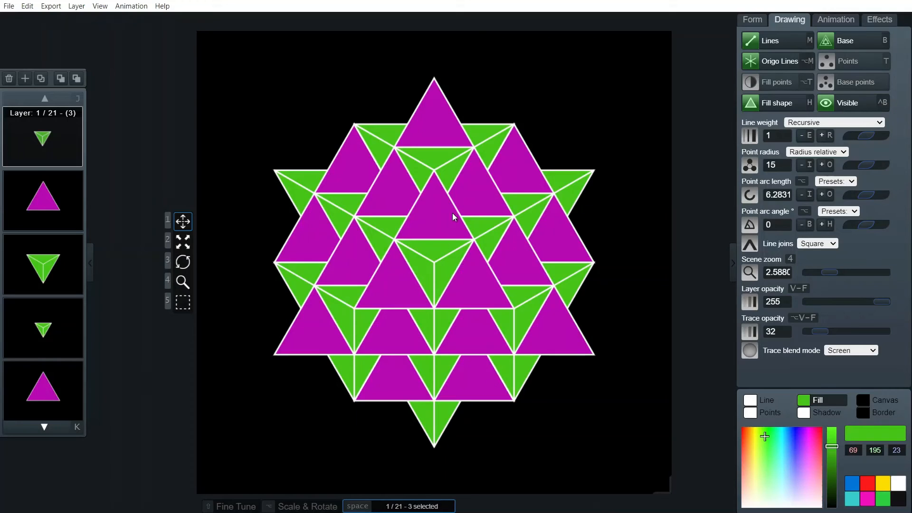
mouse_move(482, 270)
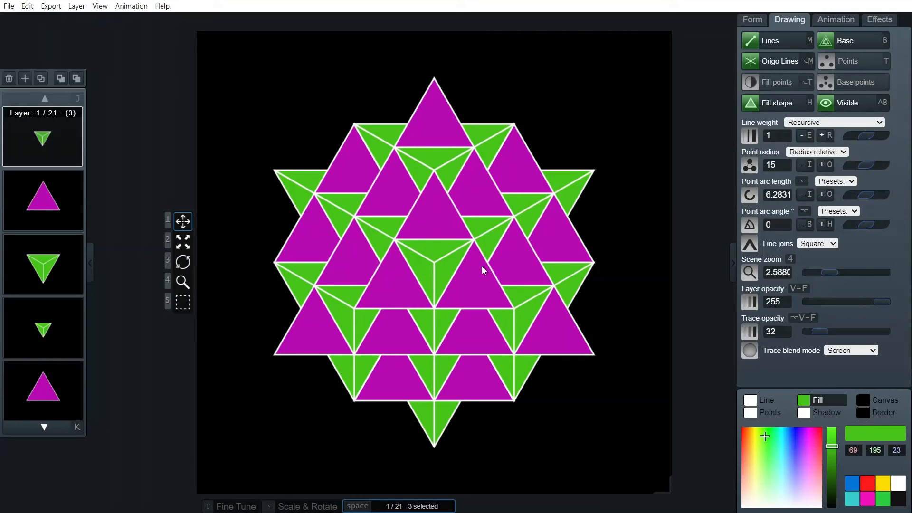
mouse_move(356, 260)
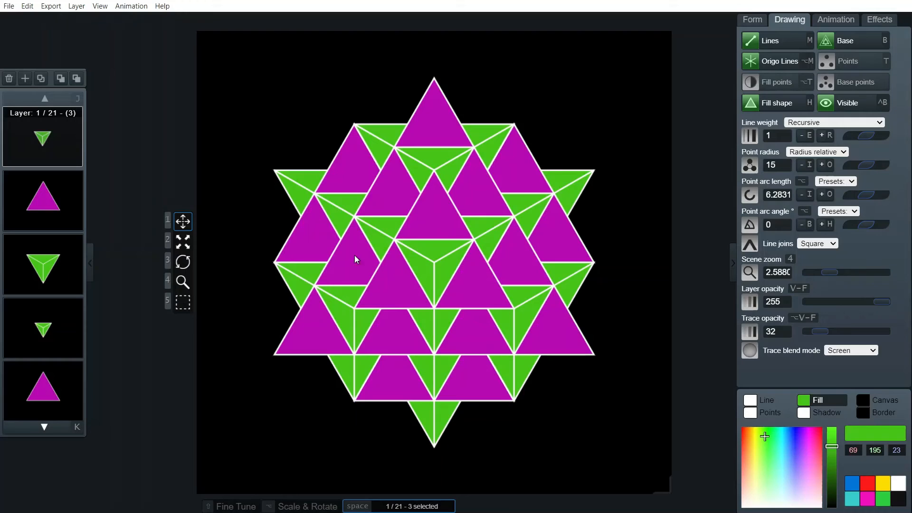
mouse_move(579, 301)
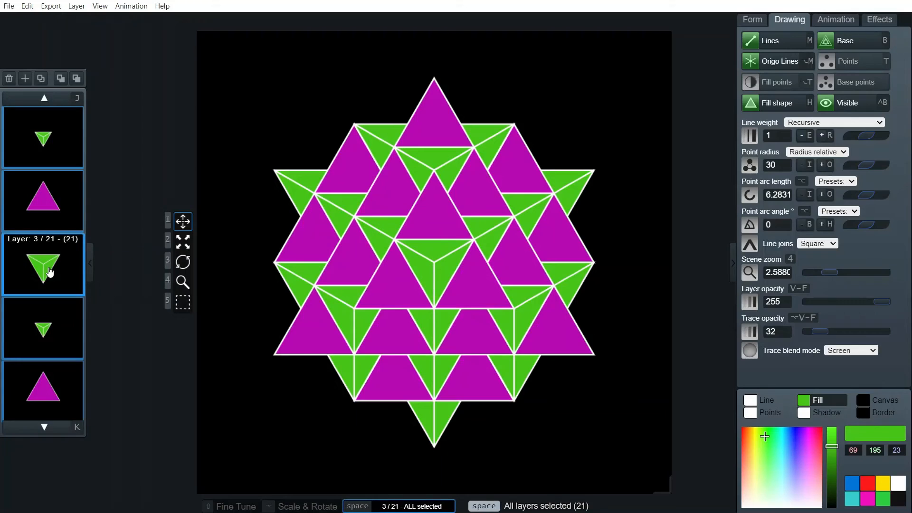
mouse_move(823, 26)
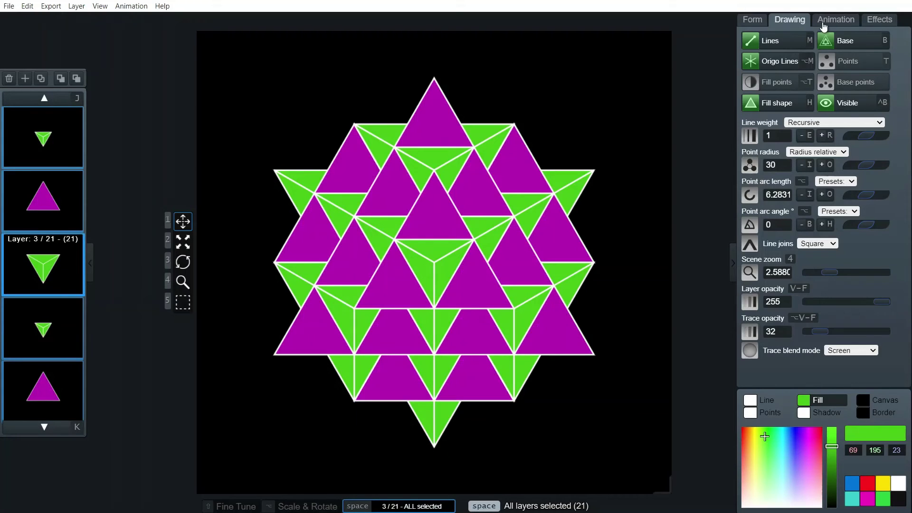
Switch on the Rotate animation toggle for all 21 layers
left_click(835, 19)
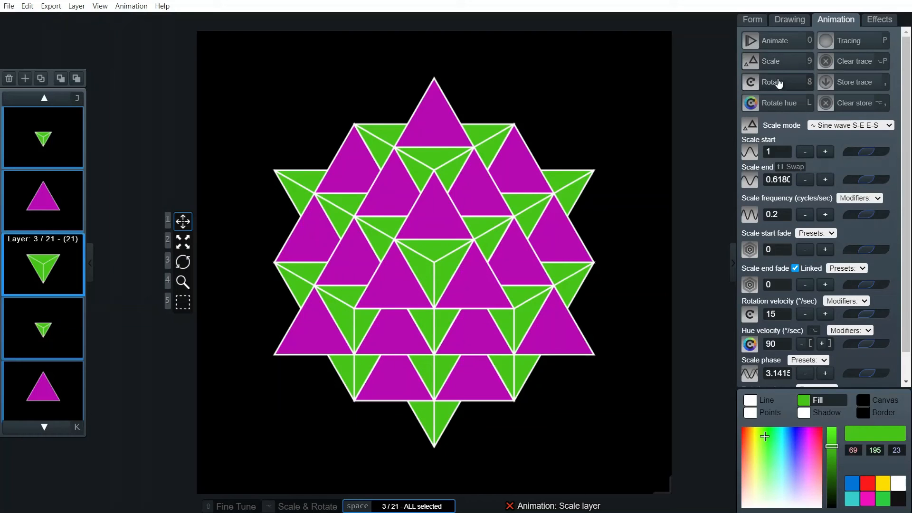
left_click(772, 82)
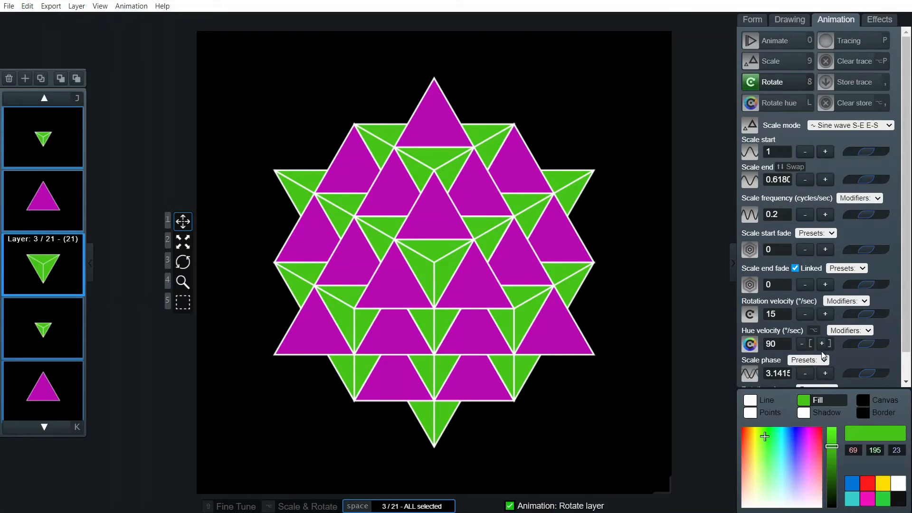
mouse_move(896, 269)
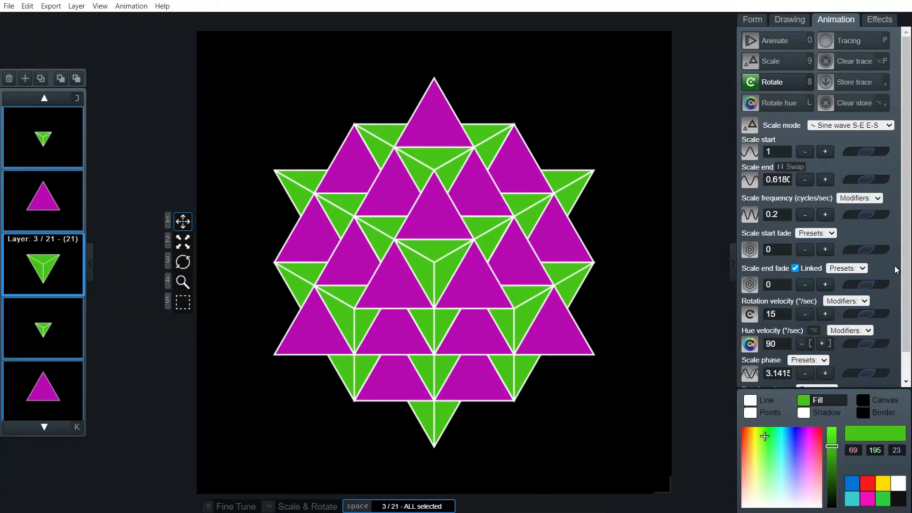
scroll("down", 3)
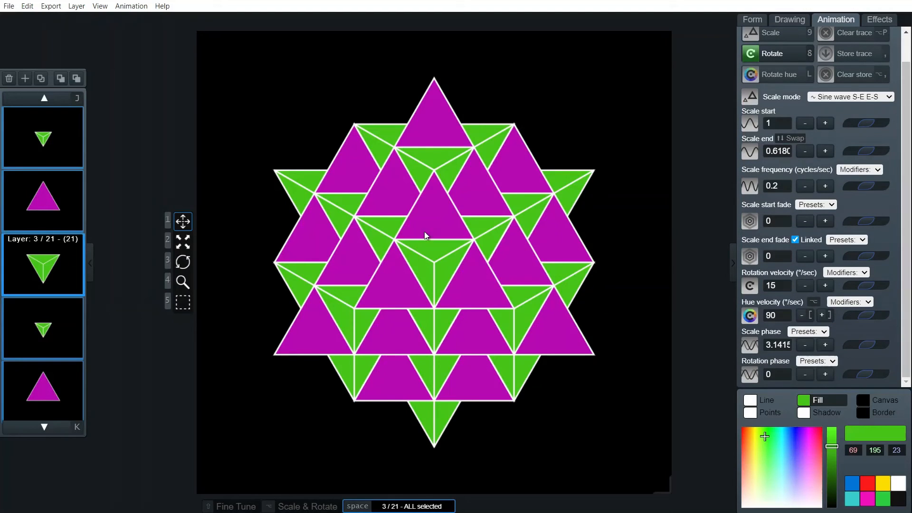
mouse_move(384, 321)
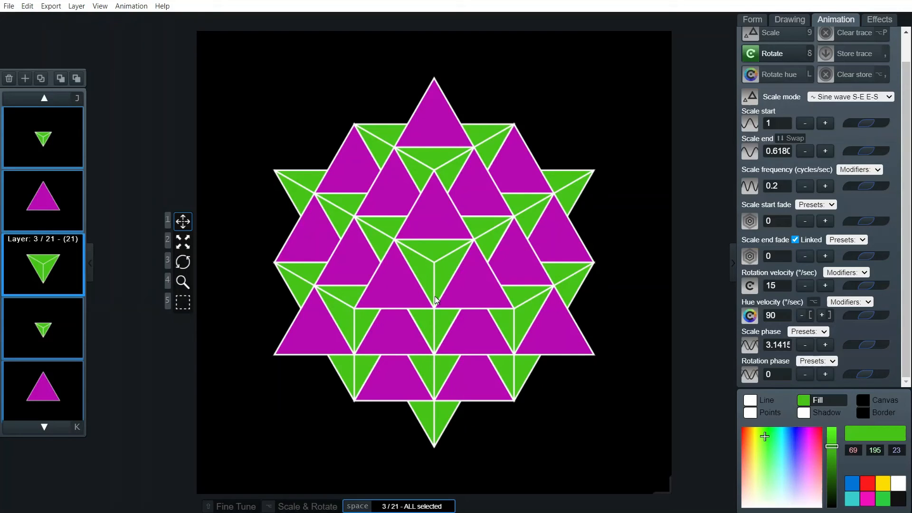
mouse_move(417, 256)
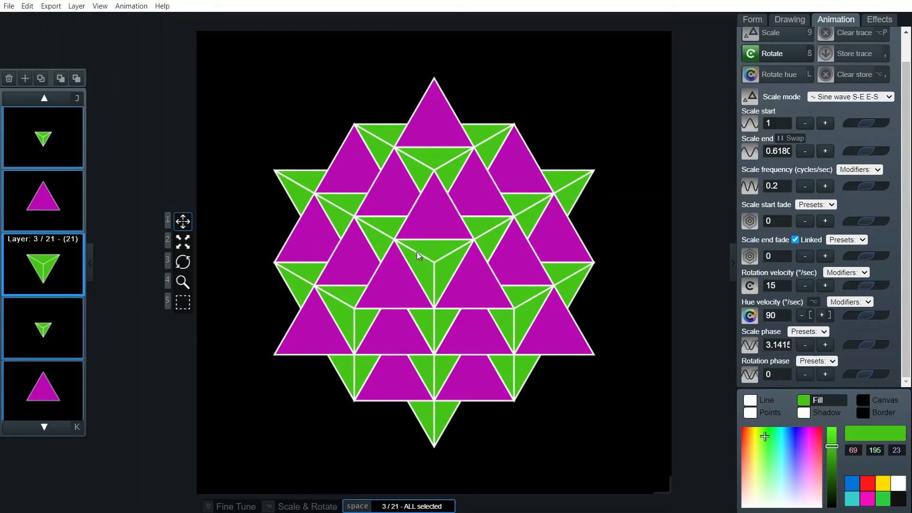
mouse_move(422, 264)
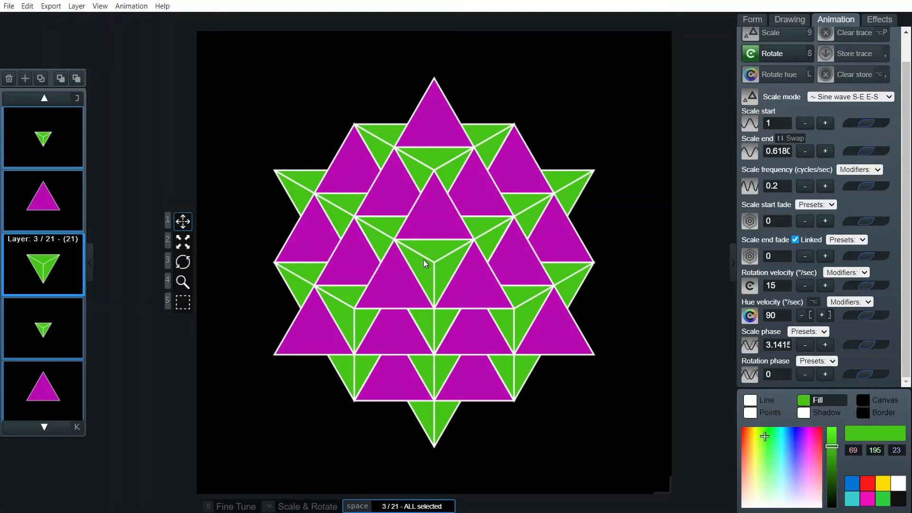
mouse_move(389, 311)
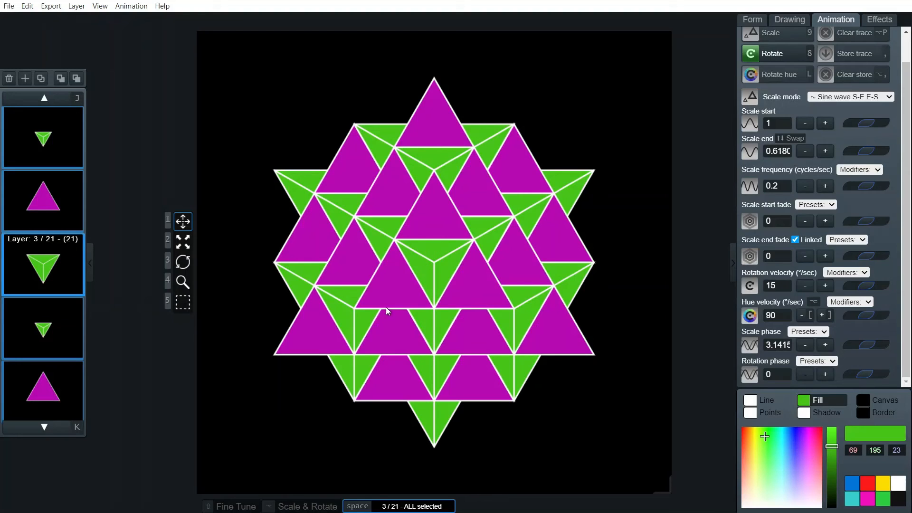
mouse_move(416, 301)
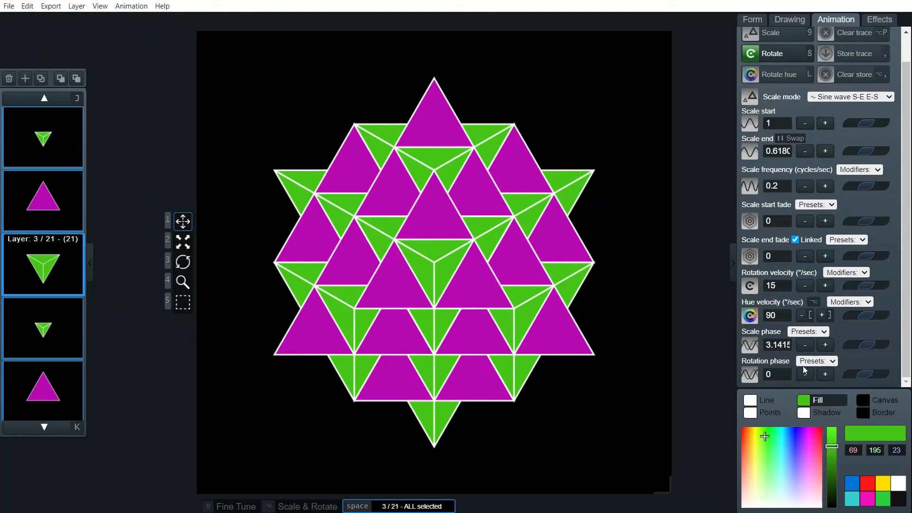
mouse_move(134, 342)
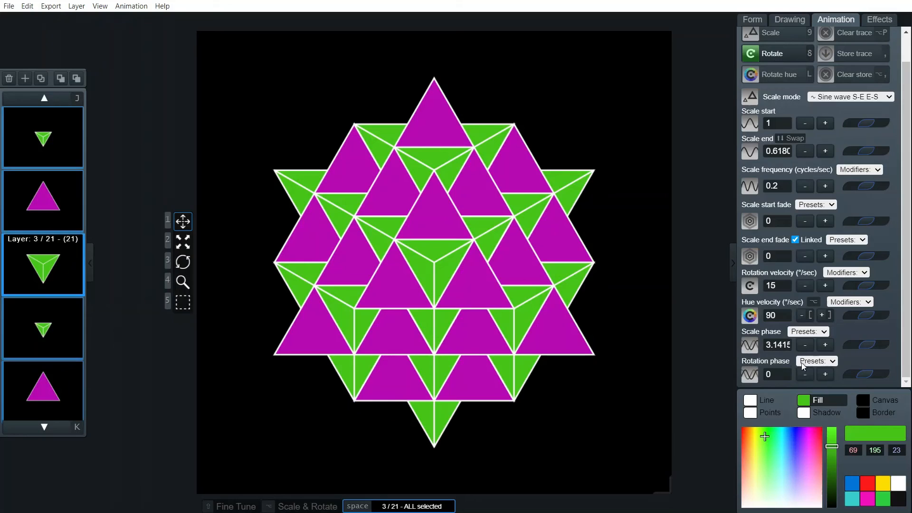
Choose π from the Rotation phase presets, giving all 21 layers a 3.1415 phase
left_click(816, 361)
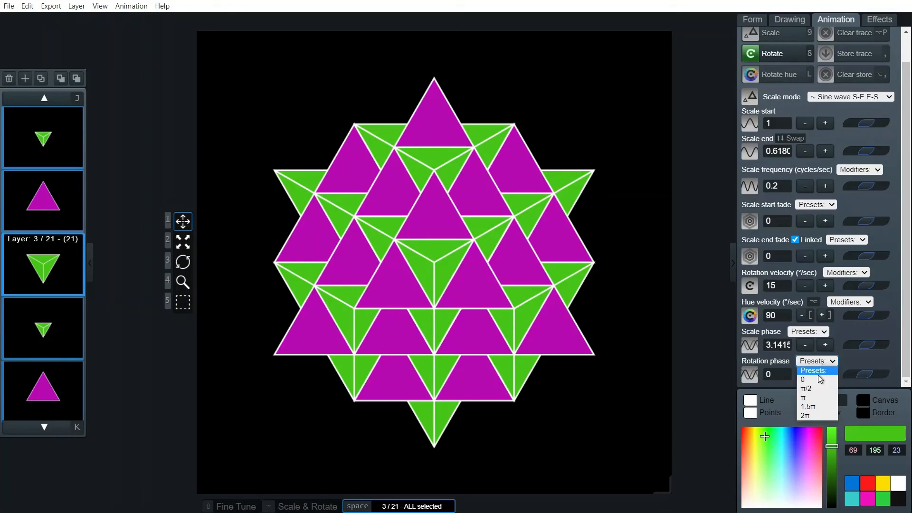
left_click(804, 399)
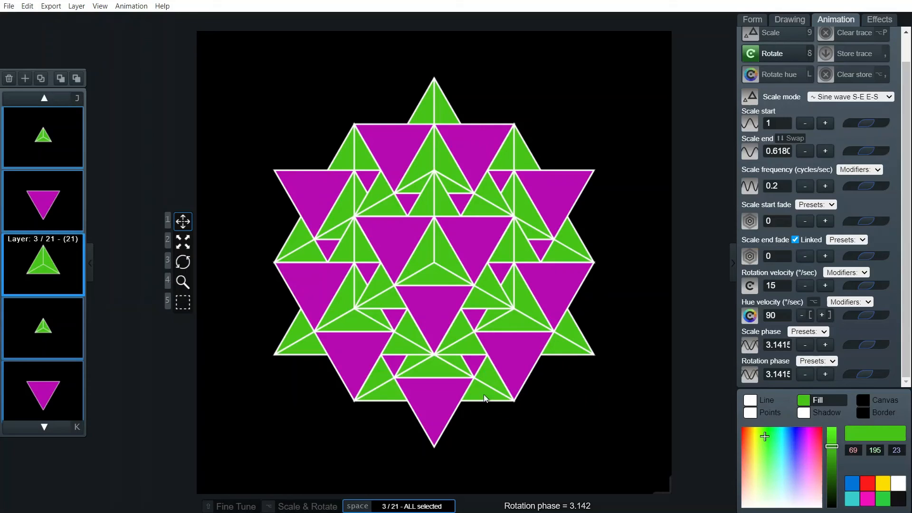
mouse_move(466, 378)
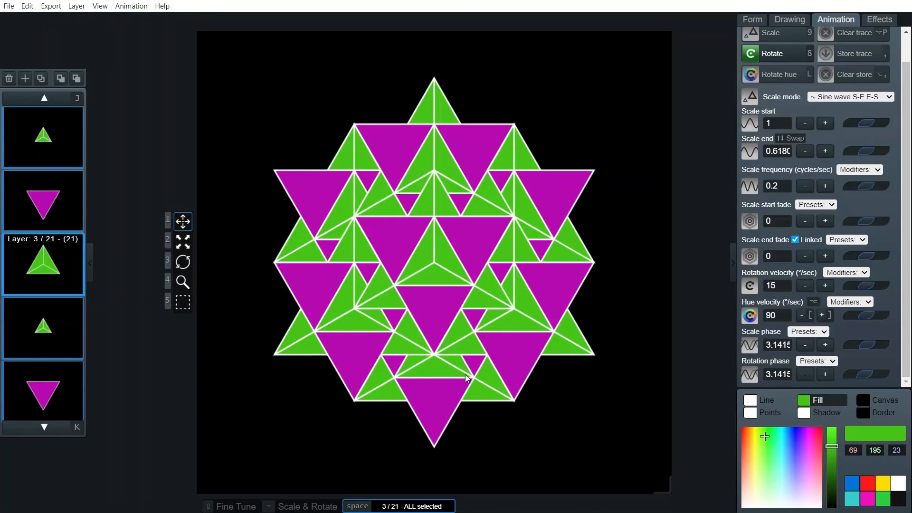
mouse_move(481, 417)
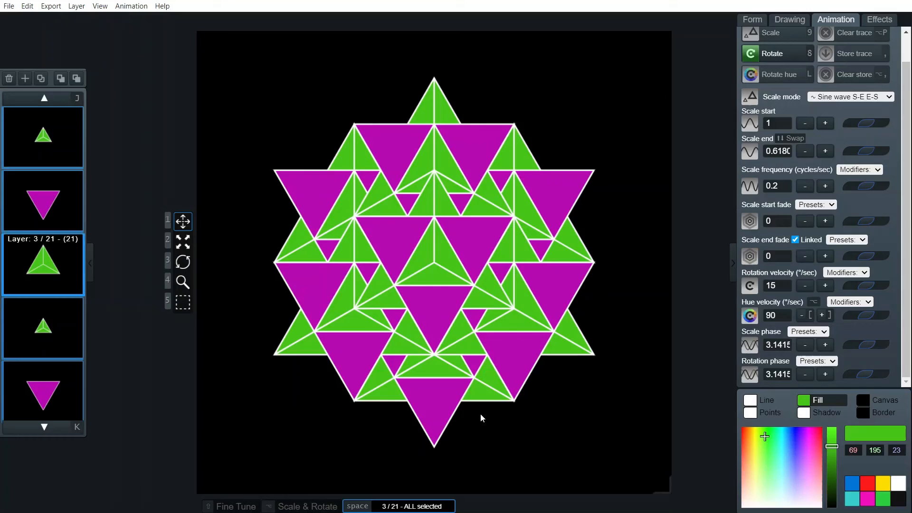
mouse_move(364, 187)
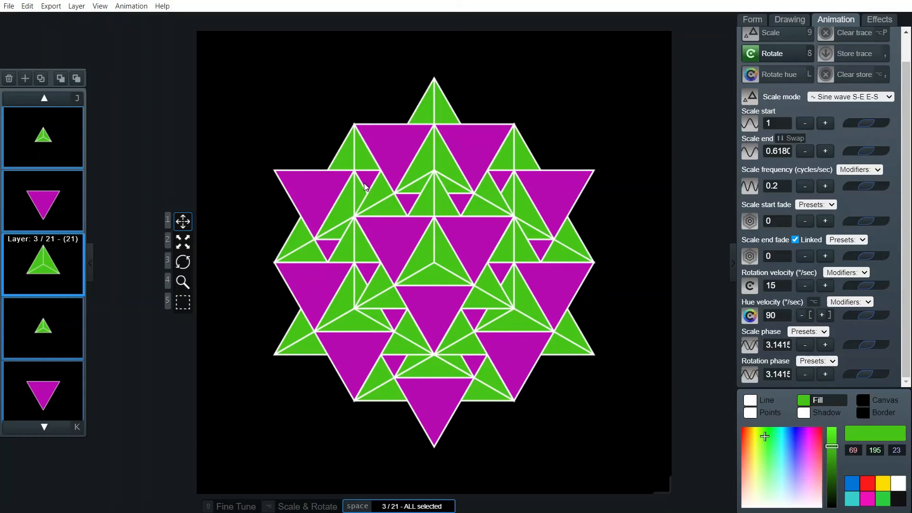
mouse_move(535, 315)
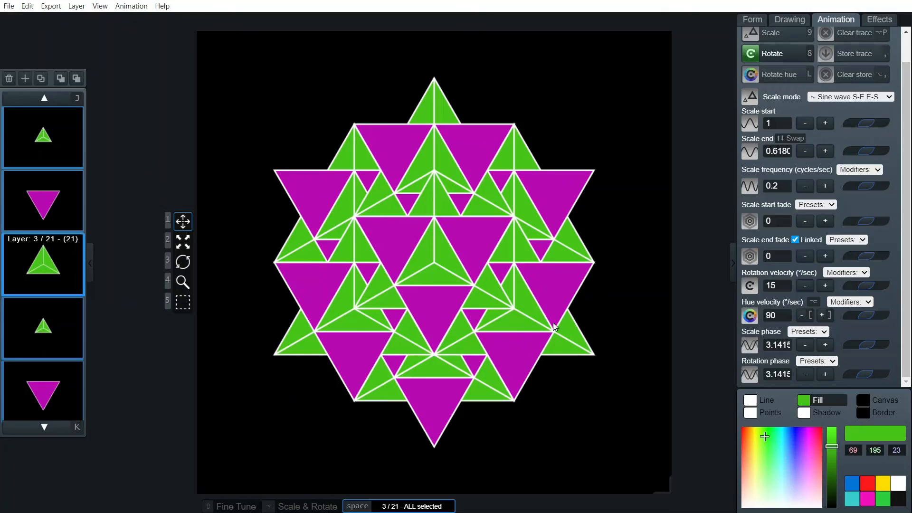
mouse_move(561, 336)
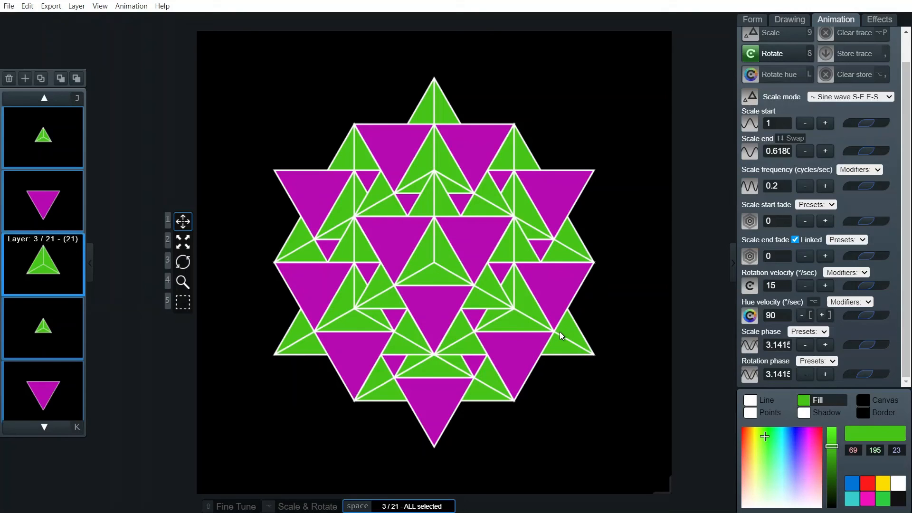
mouse_move(472, 400)
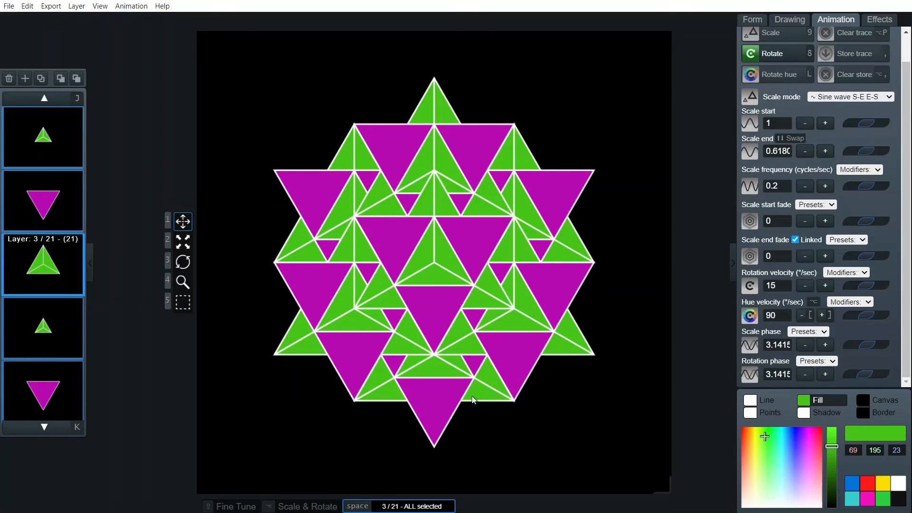
mouse_move(437, 178)
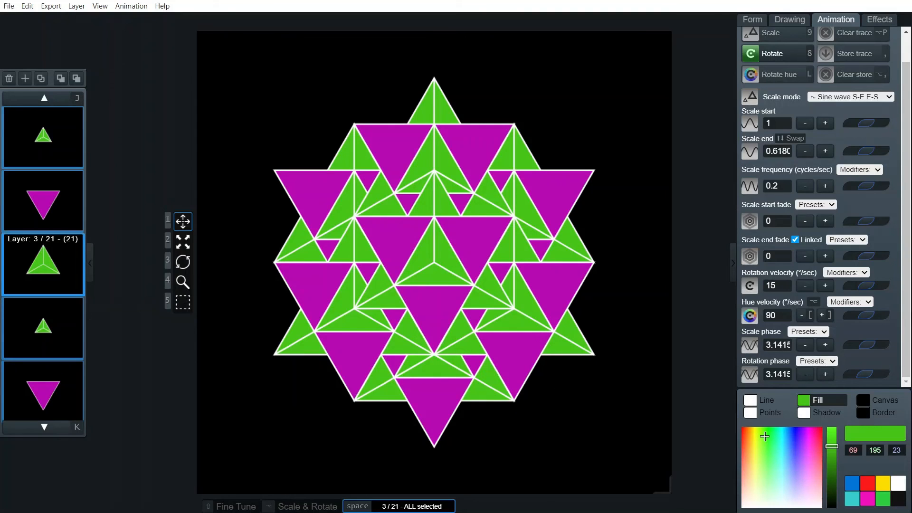
scroll("up", 3)
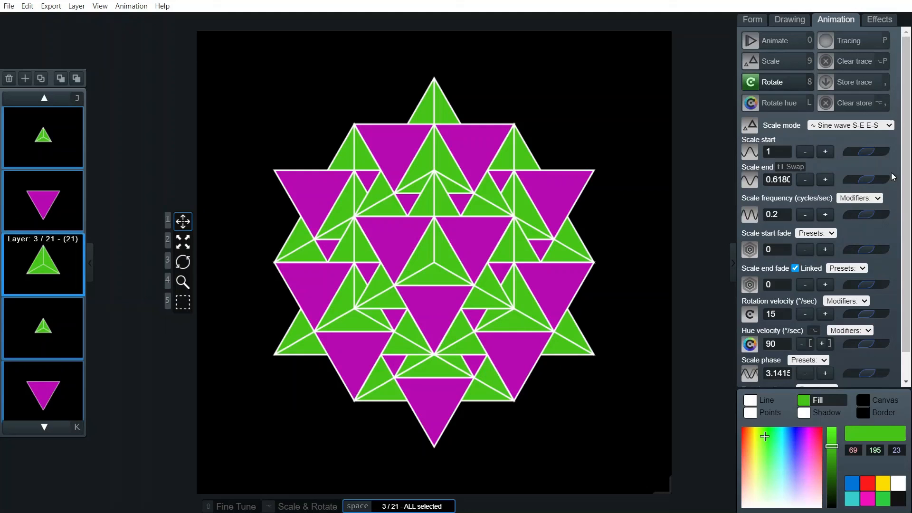
mouse_move(776, 41)
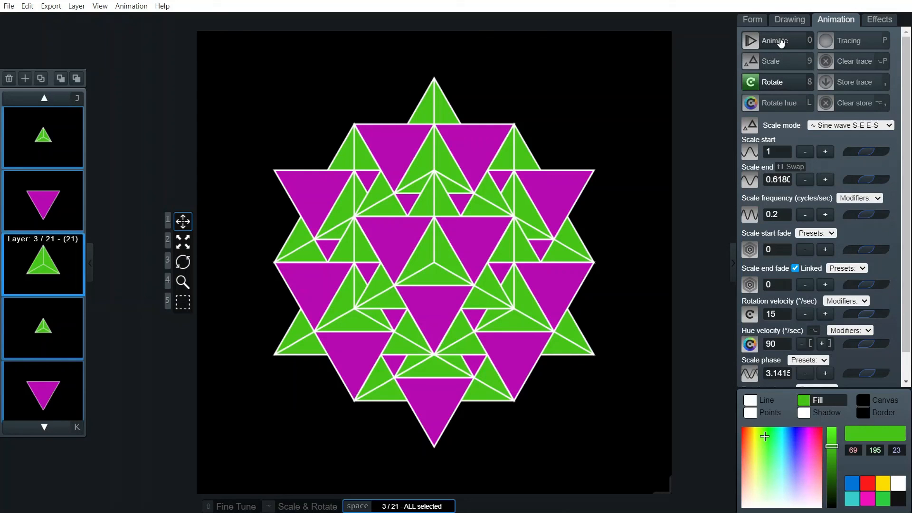
Play the cluster's rotation animation, then stop it at a tilted orientation
left_click(775, 40)
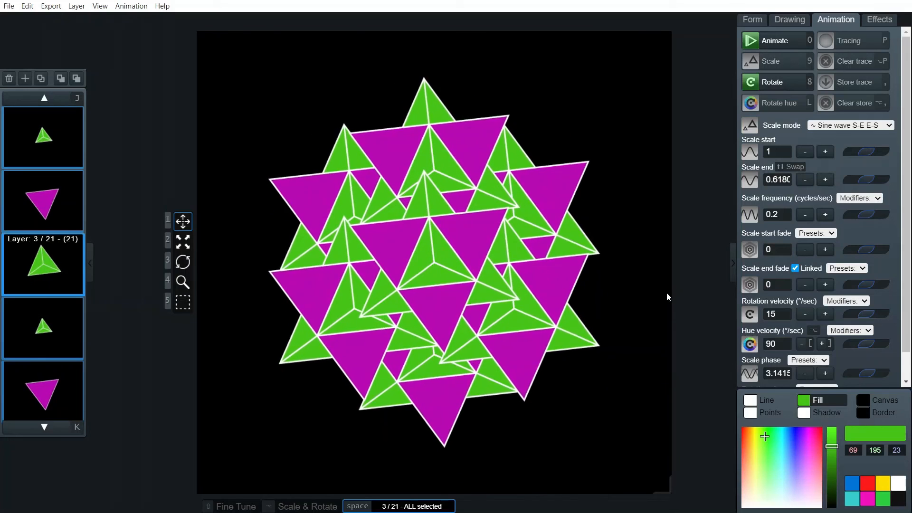
left_click(774, 41)
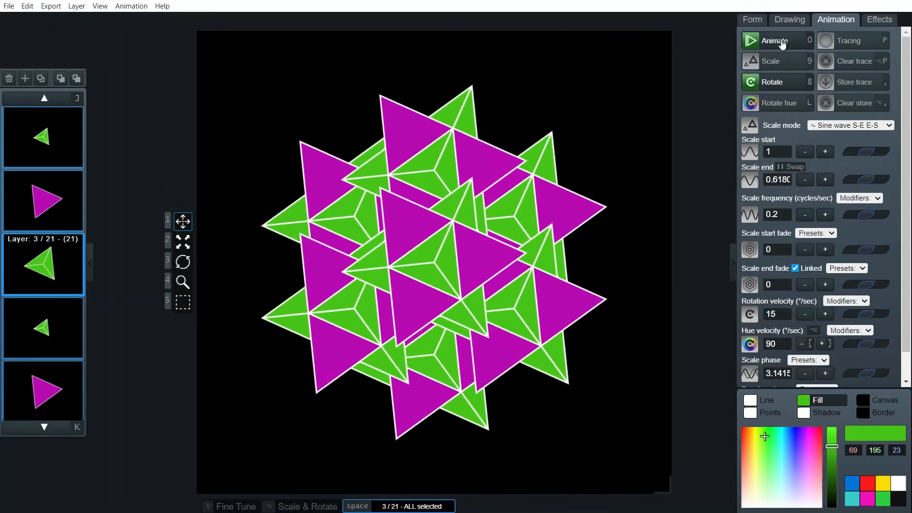
left_click(775, 40)
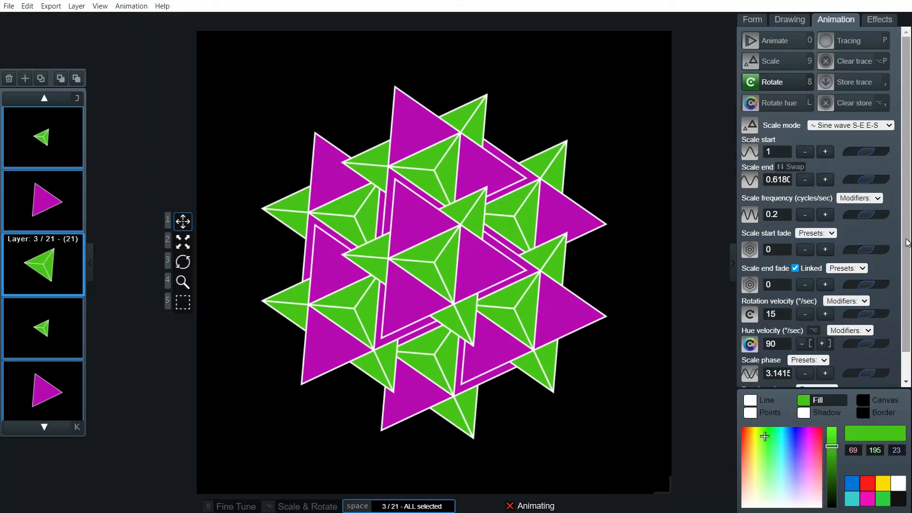
Choose 0 from the rotation phase presets to return the cluster upright
left_click(814, 360)
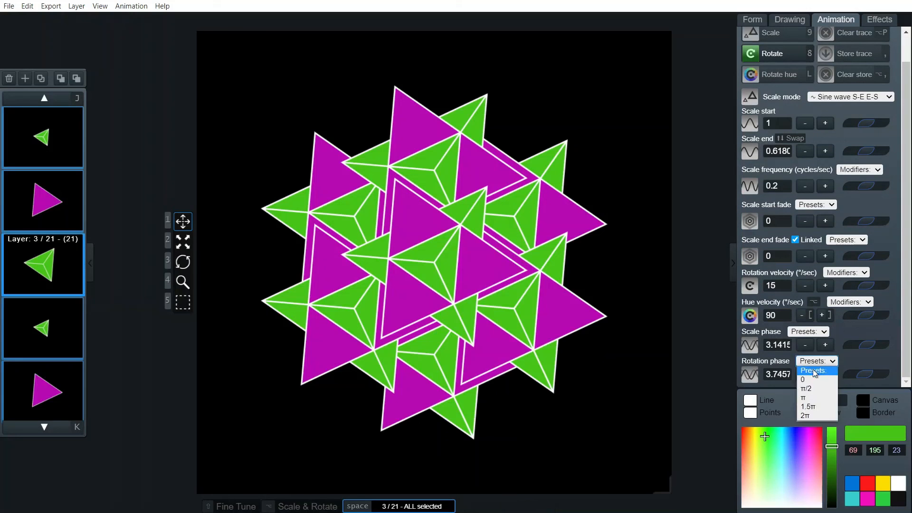
left_click(803, 378)
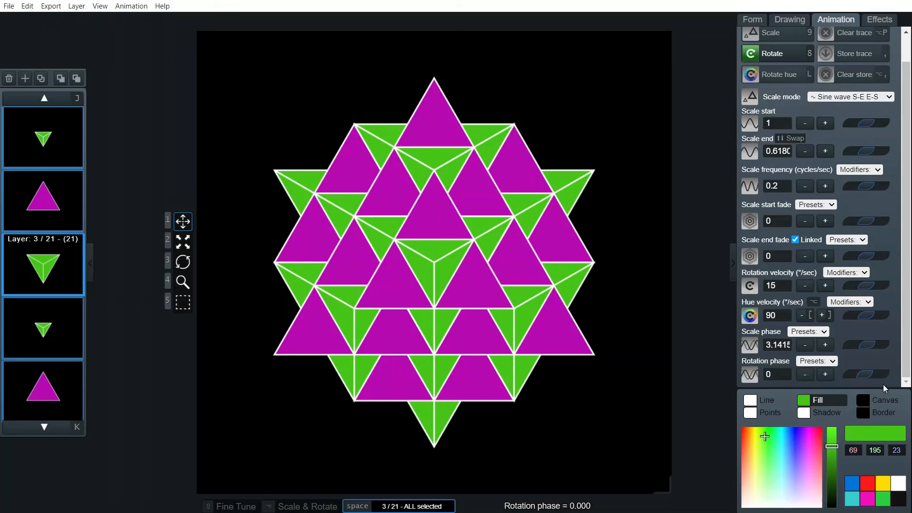
mouse_move(896, 332)
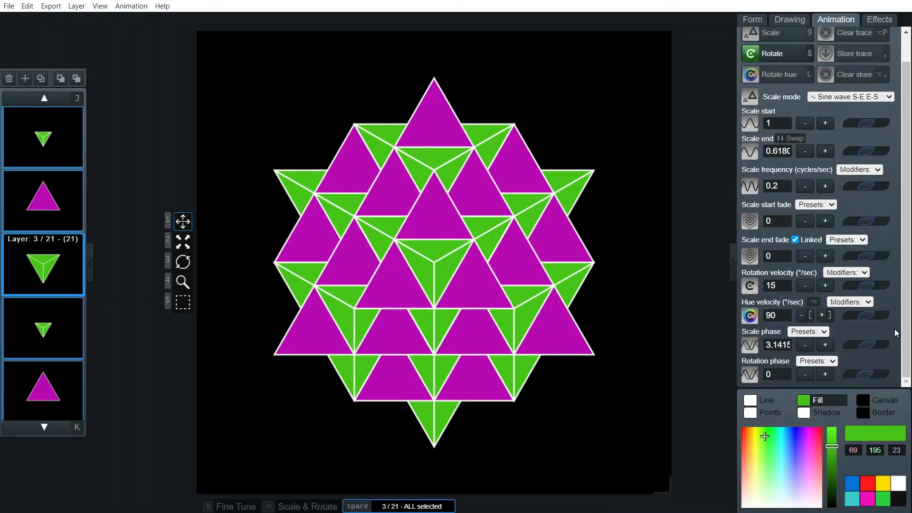